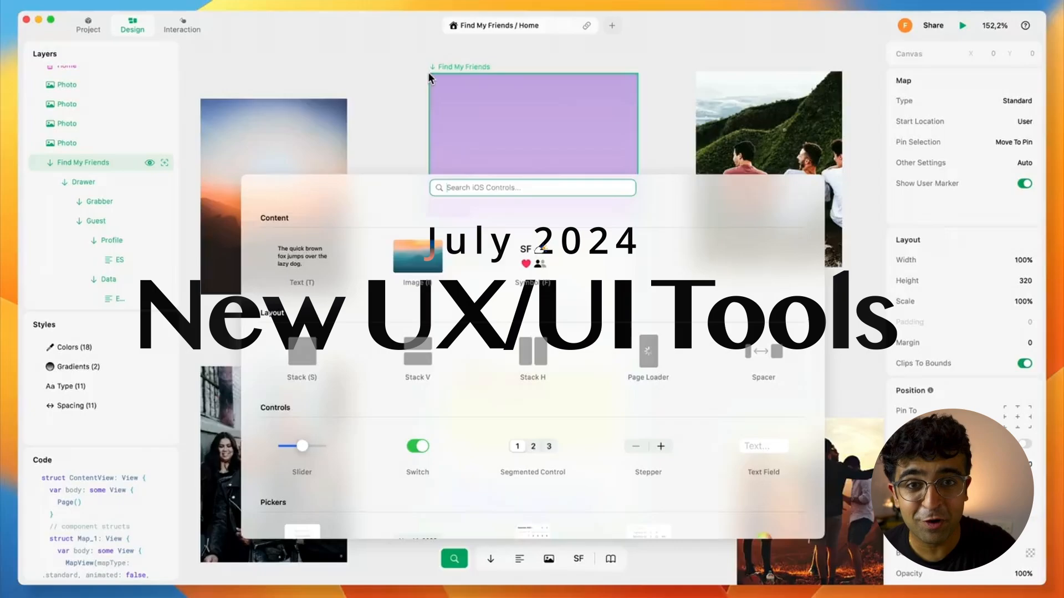
Scroll the Snap AR Figma article down to the AR Photo Frames section
text(map)
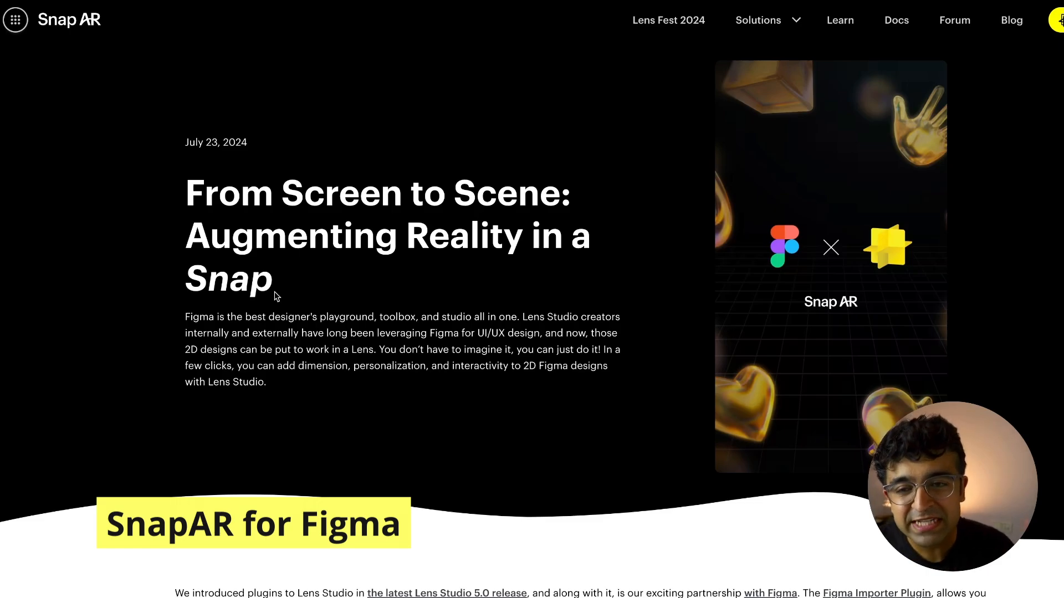
scroll(down, 3)
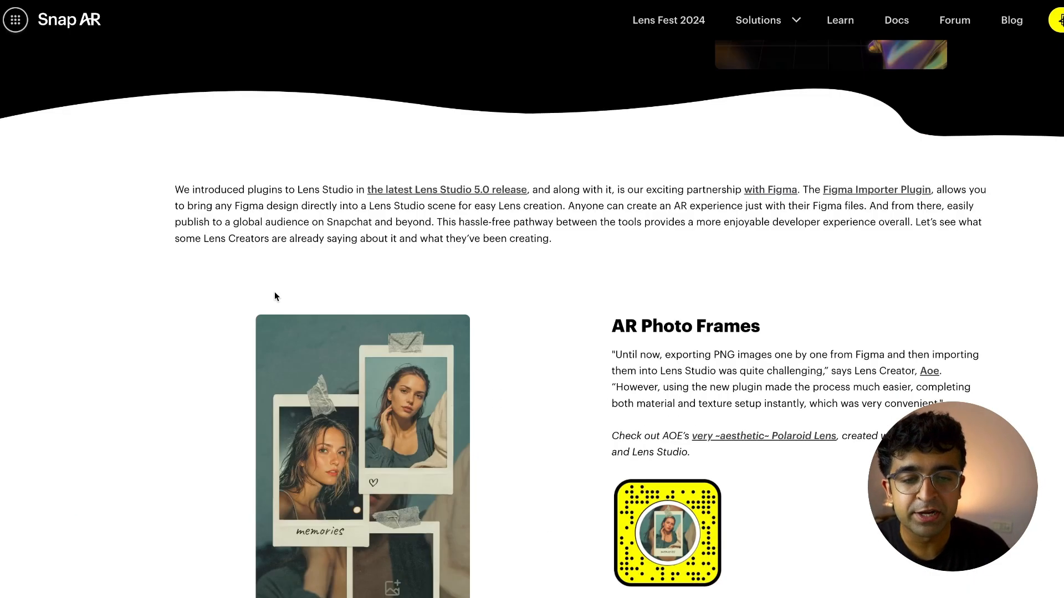
scroll(down, 3)
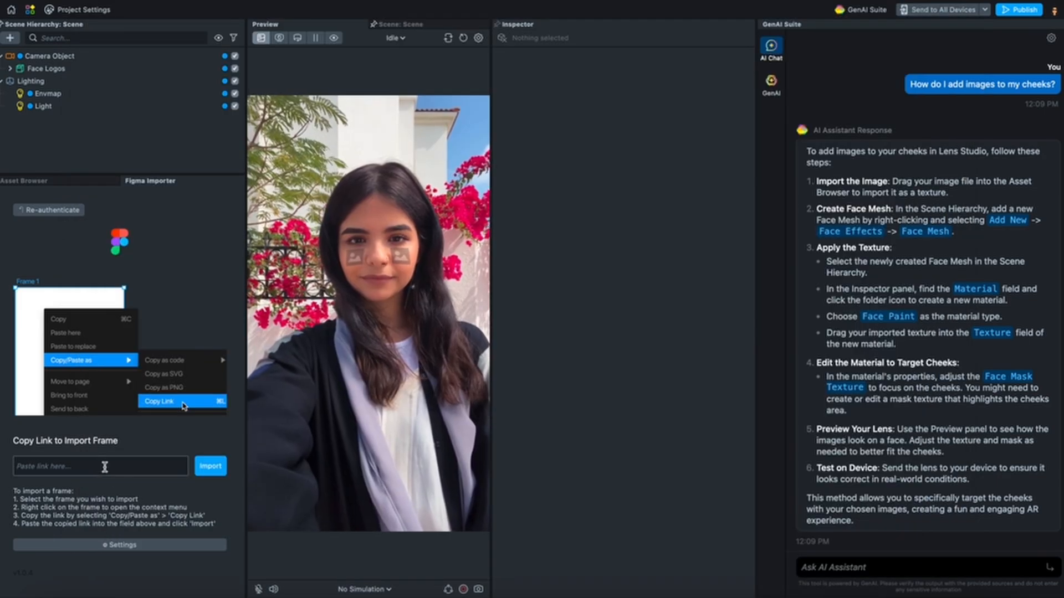
click(210, 466)
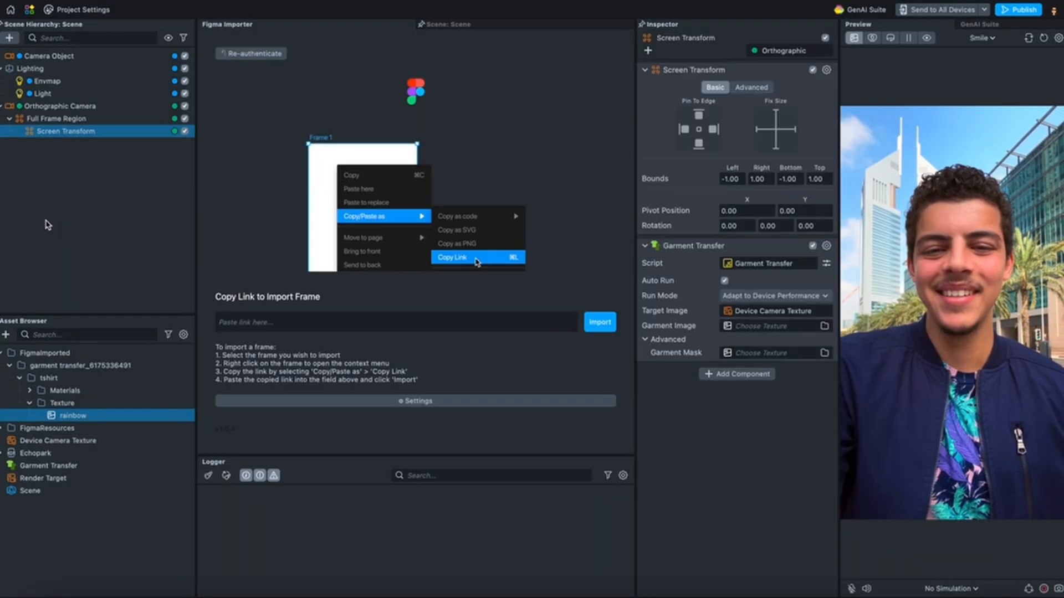
click(598, 322)
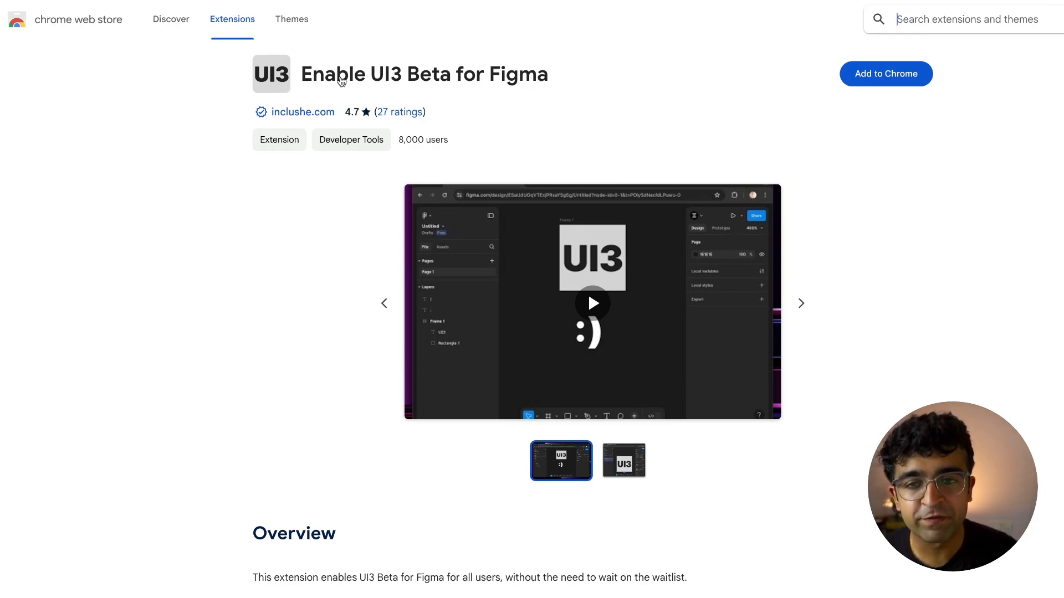
mouse_move(341, 113)
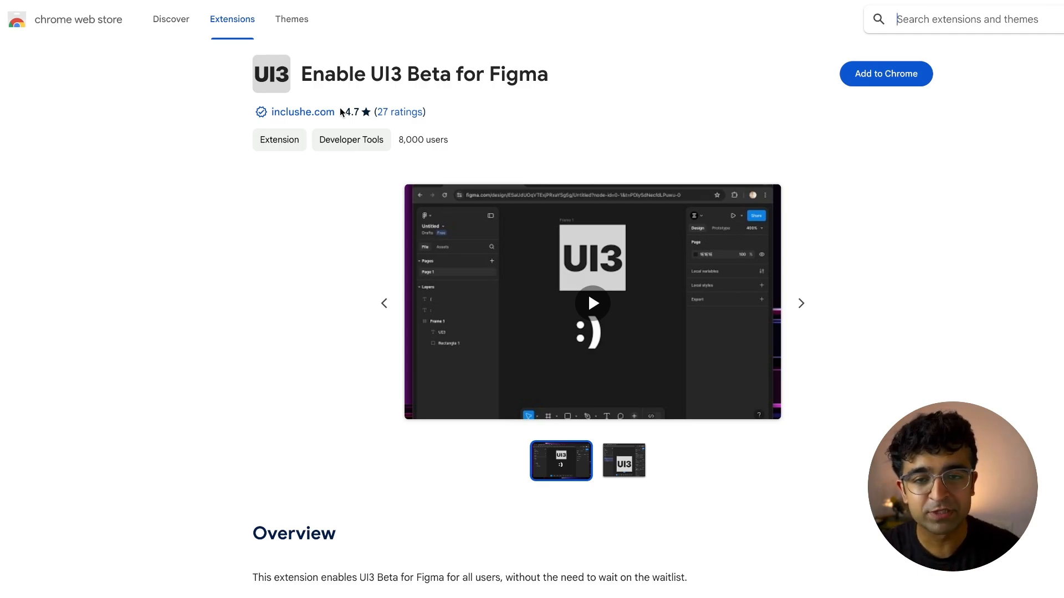
mouse_move(534, 245)
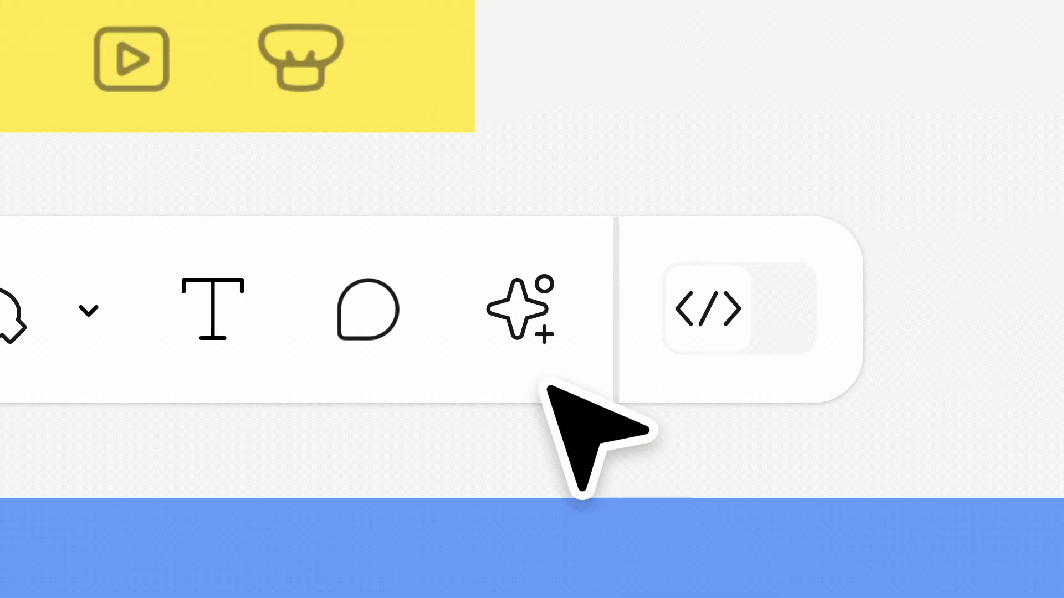
Show Figma's AI actions menu and select Replace content
click(522, 309)
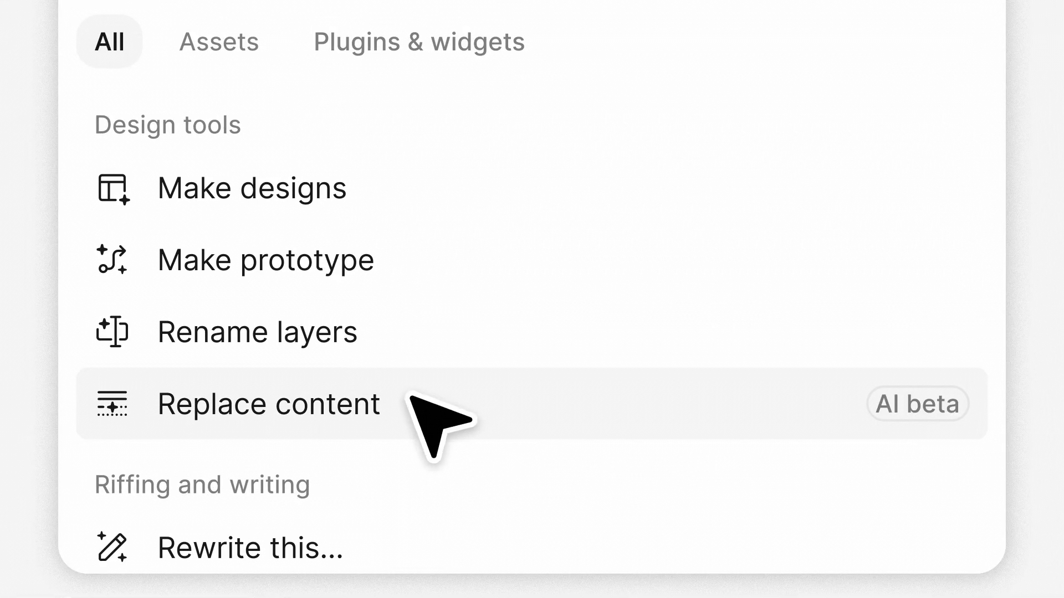
click(268, 404)
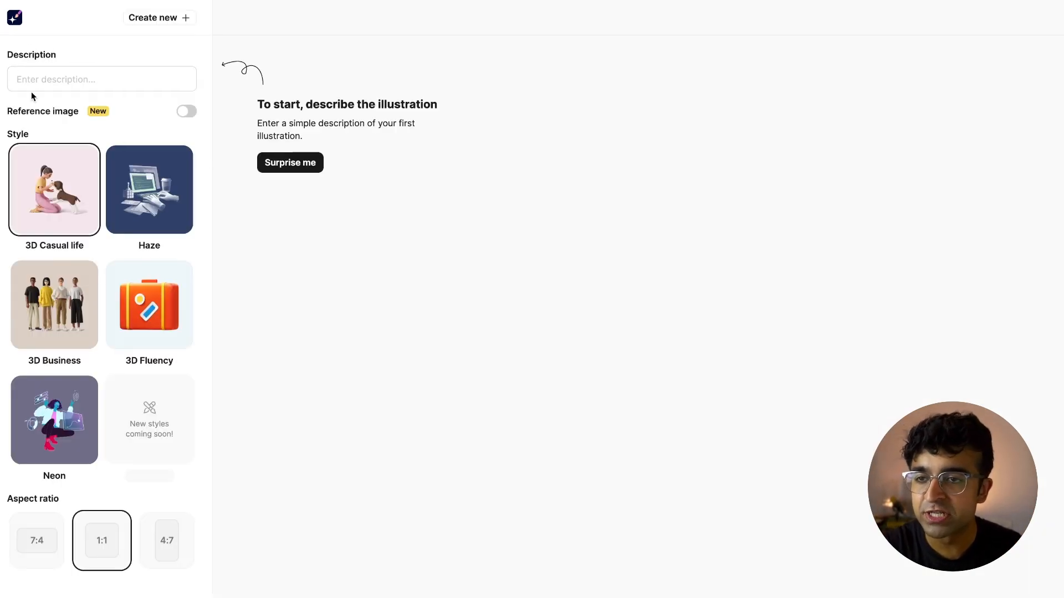
Describe 'A dog taking a walk in the park' and choose the Haze style
click(101, 79)
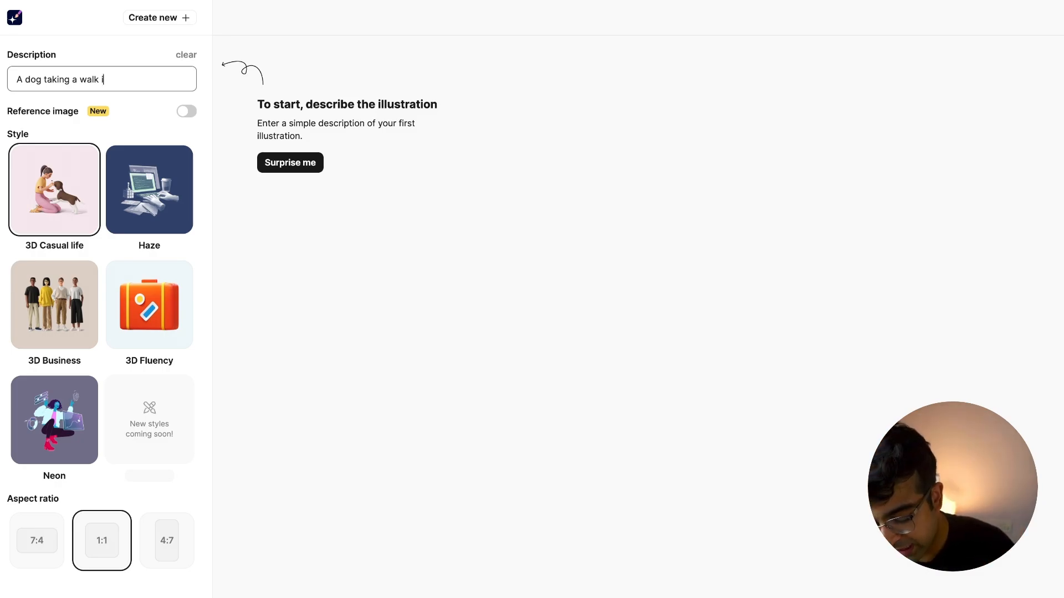
text(n the park)
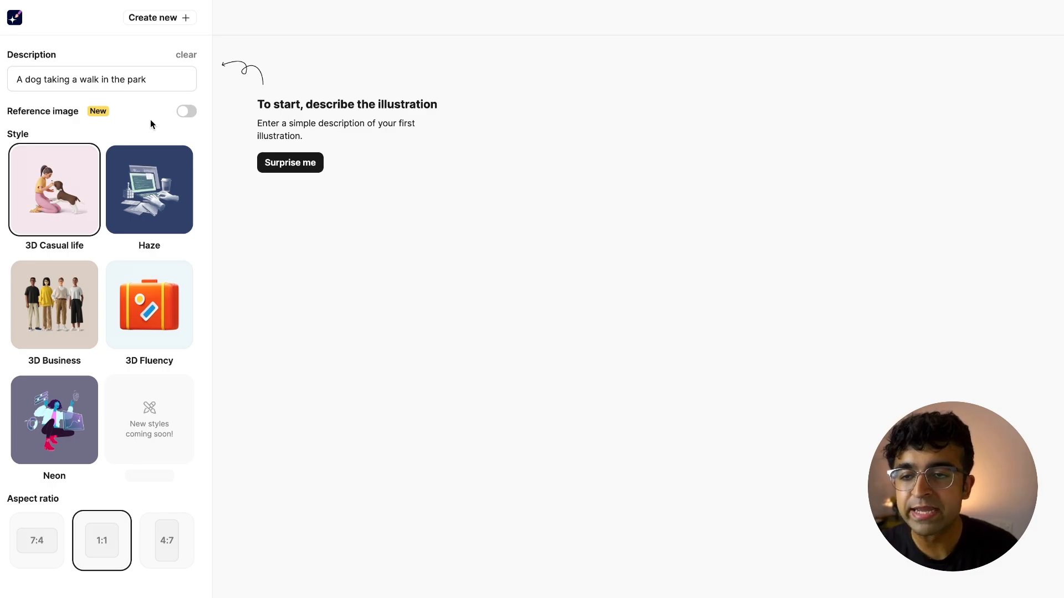
mouse_move(165, 216)
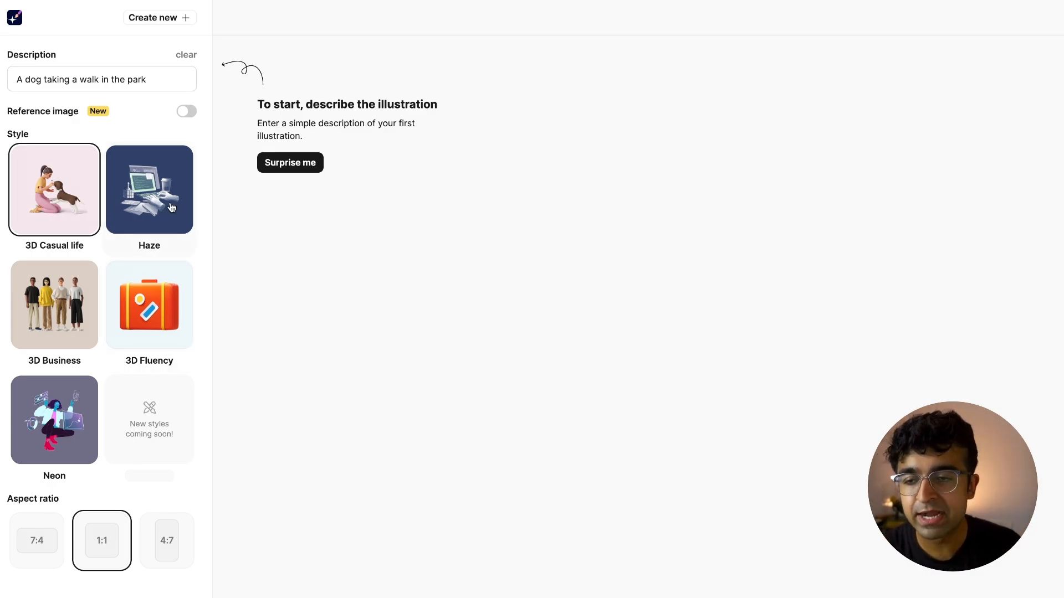
click(148, 190)
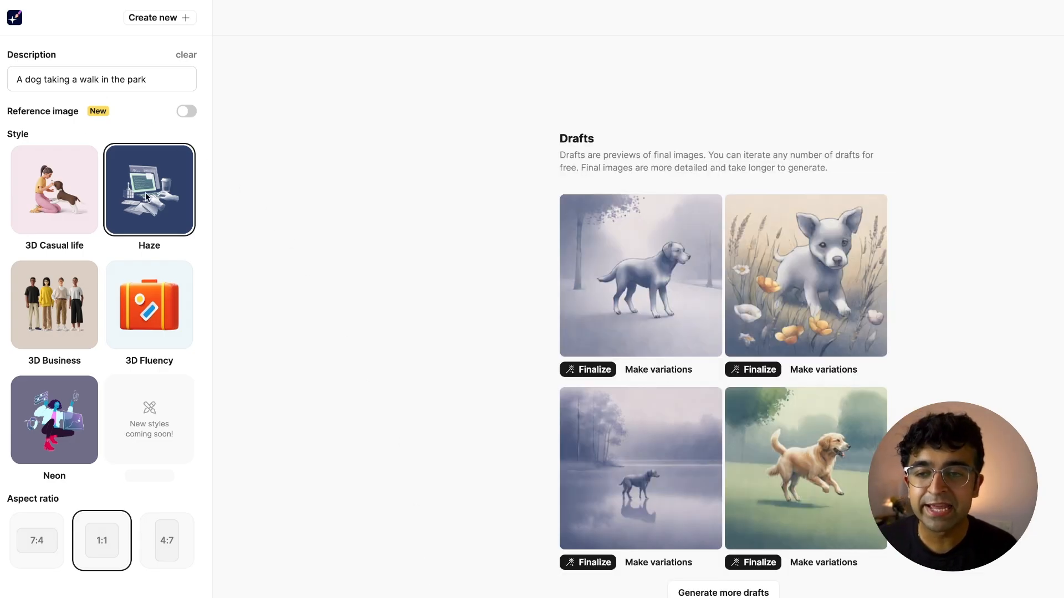
mouse_move(341, 299)
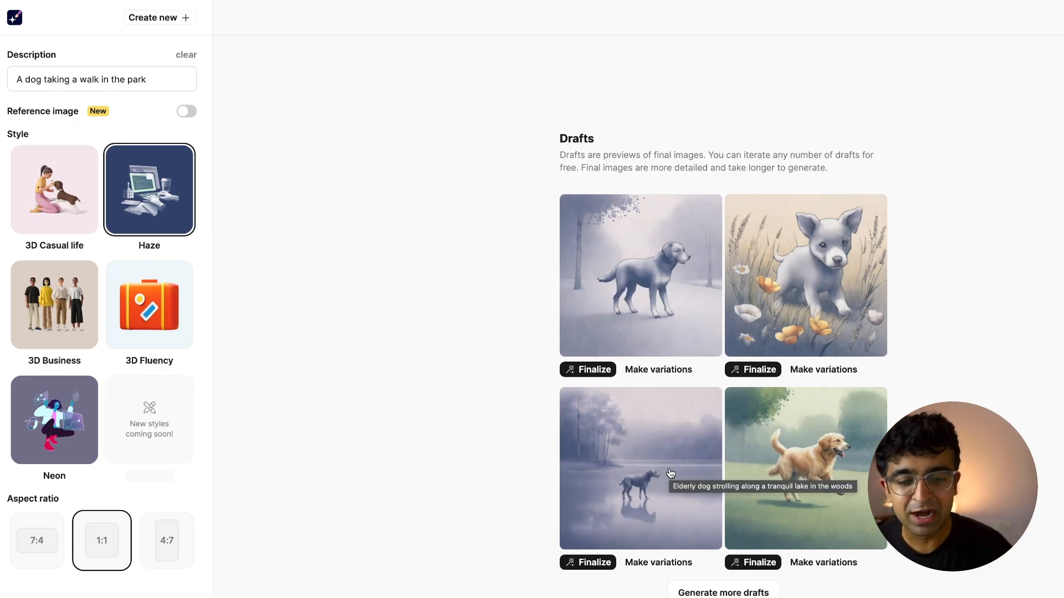
mouse_move(449, 315)
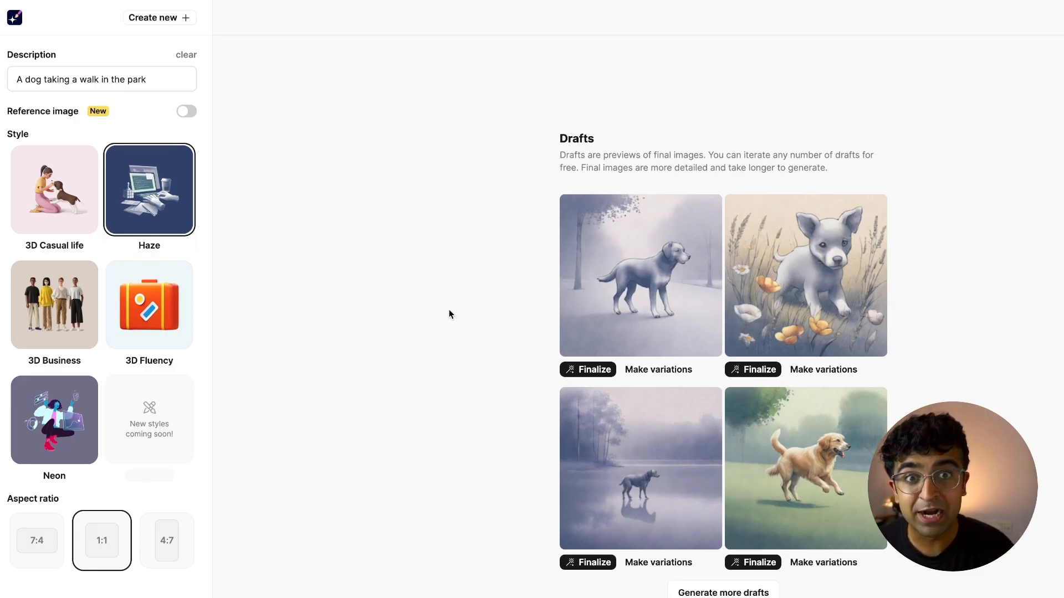
mouse_move(580, 258)
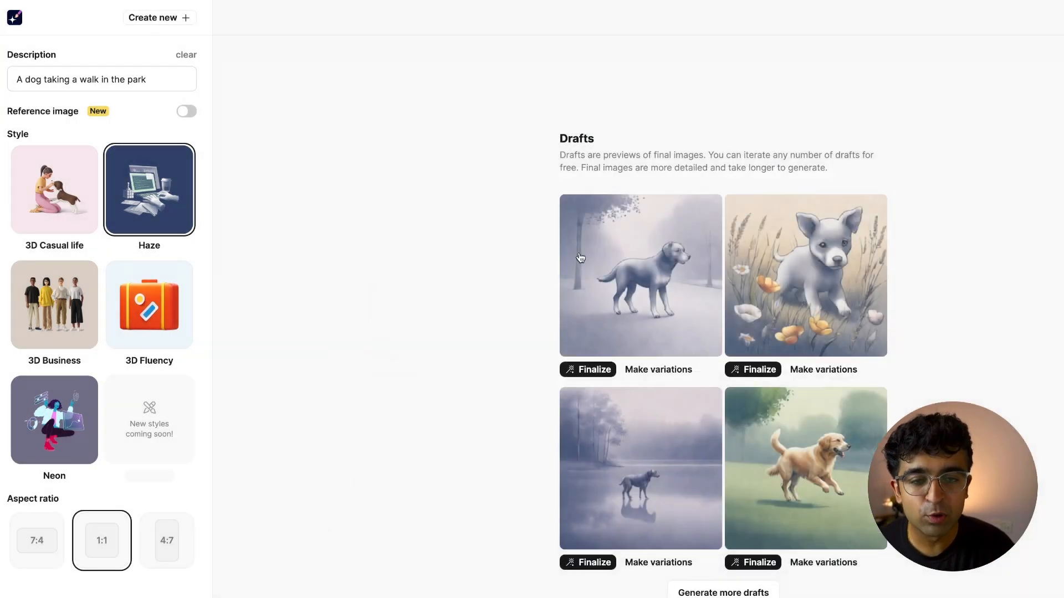
mouse_move(554, 293)
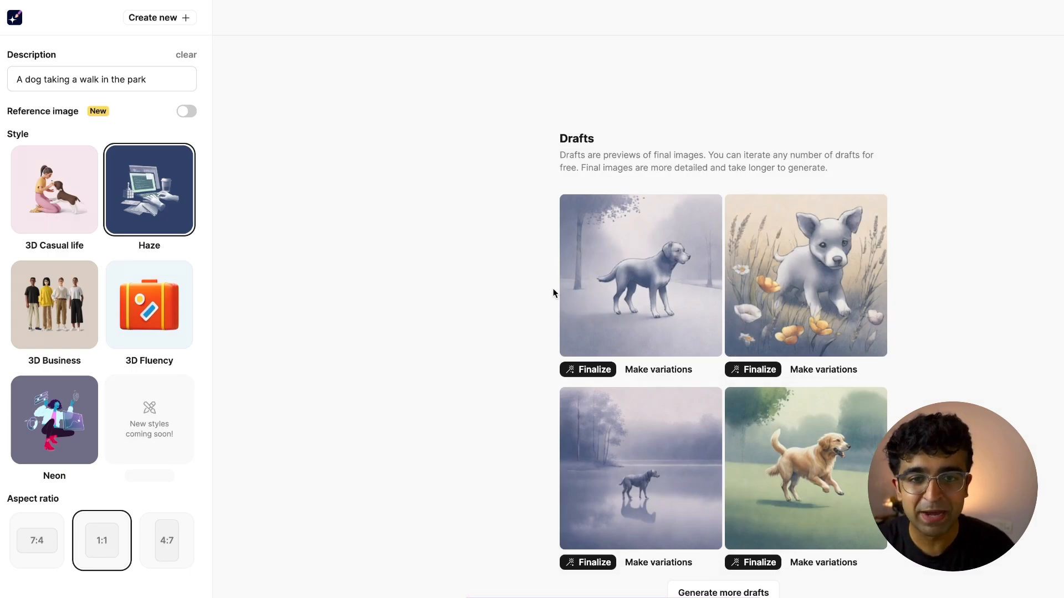
mouse_move(456, 299)
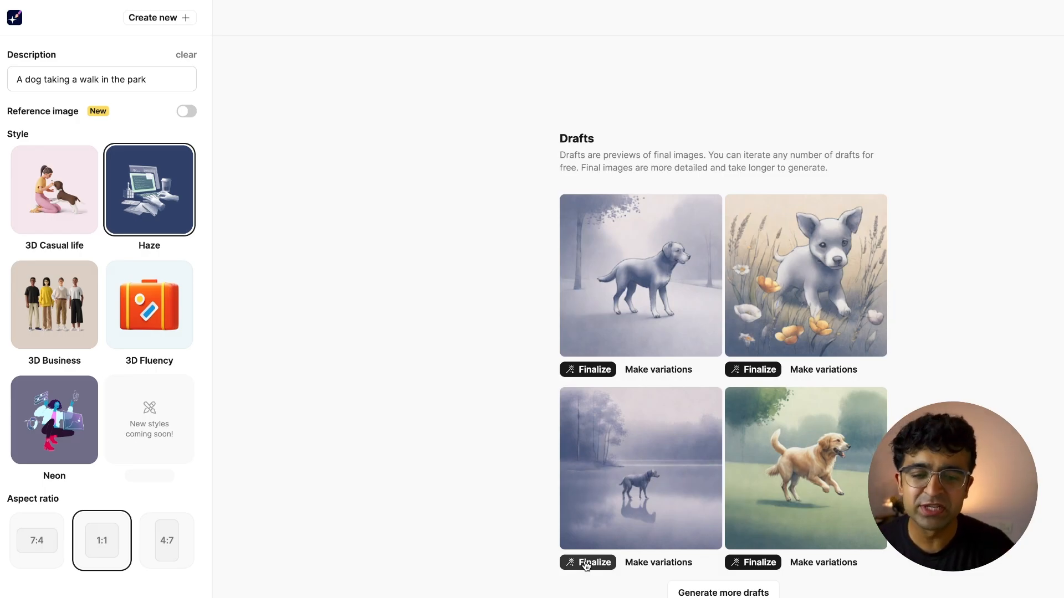
click(587, 561)
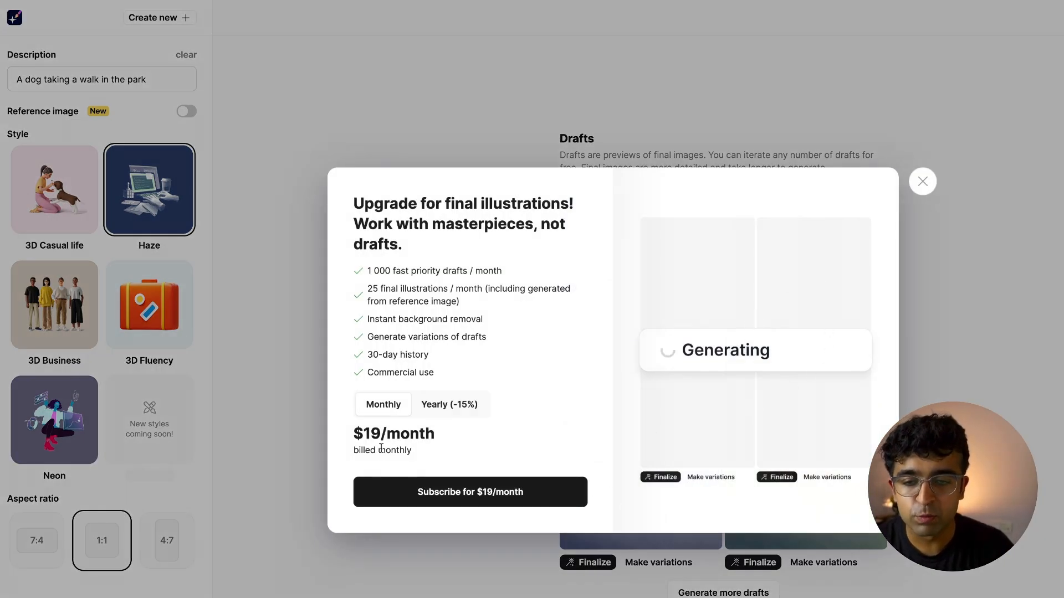
click(449, 404)
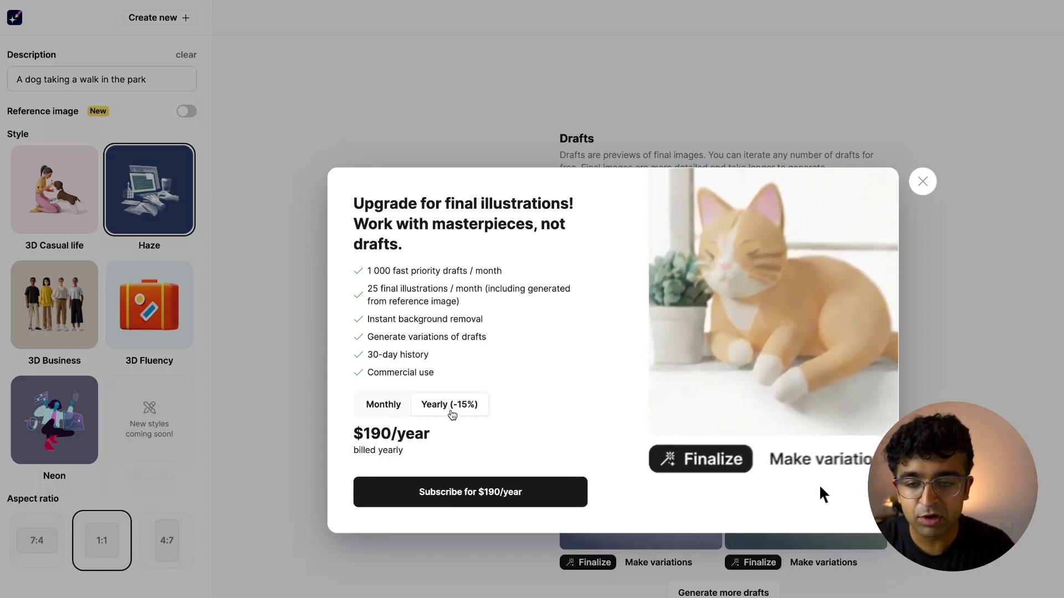
click(383, 404)
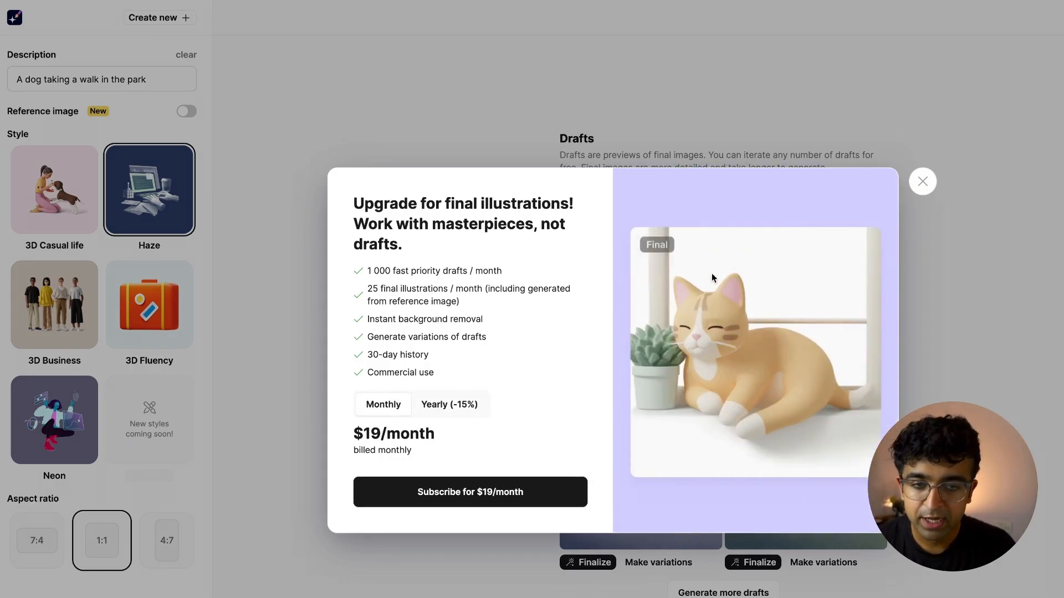
click(922, 181)
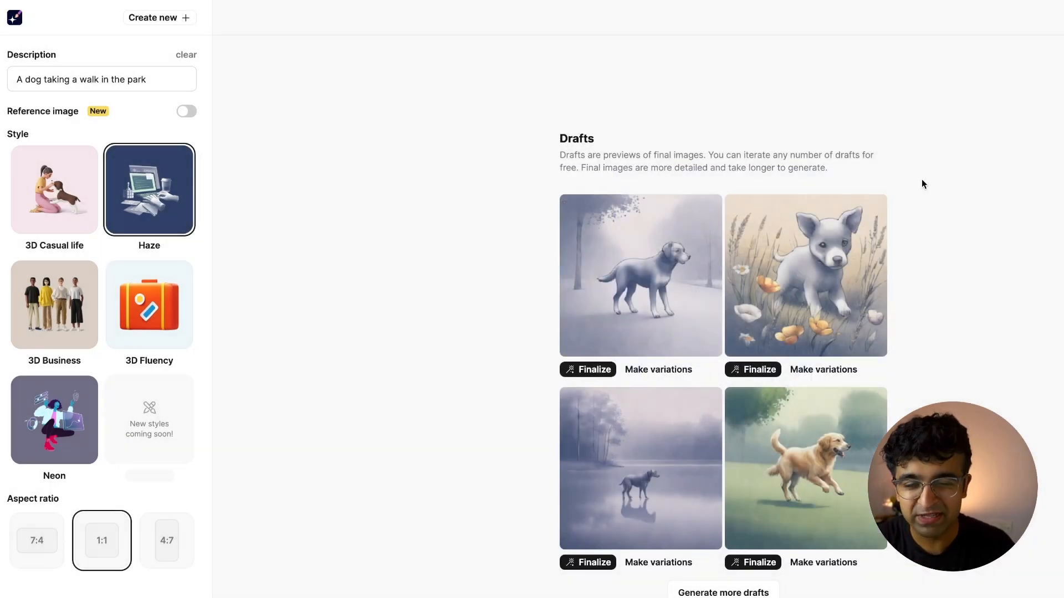
mouse_move(479, 285)
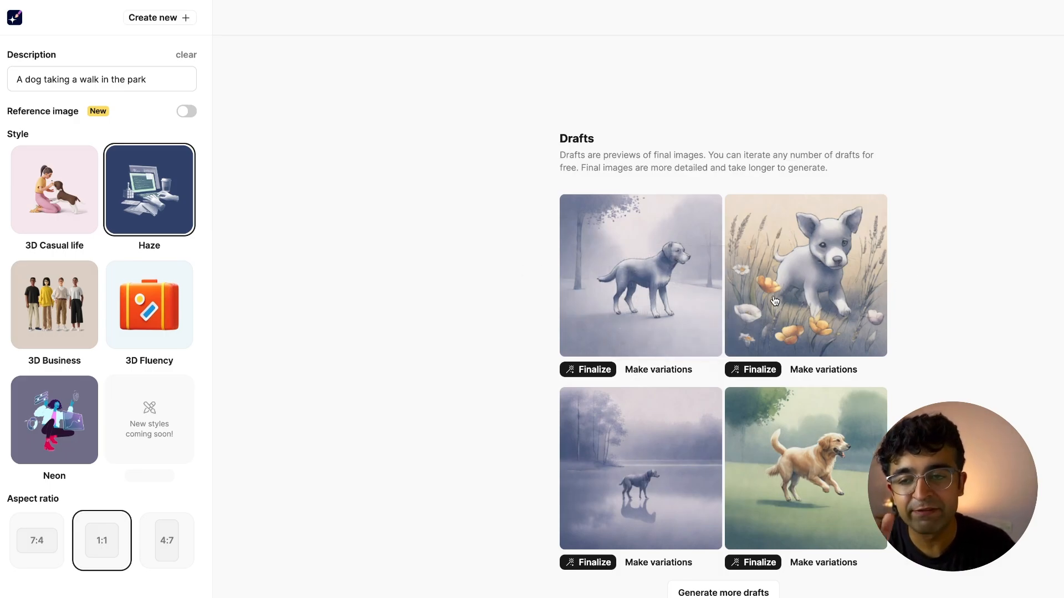
click(37, 541)
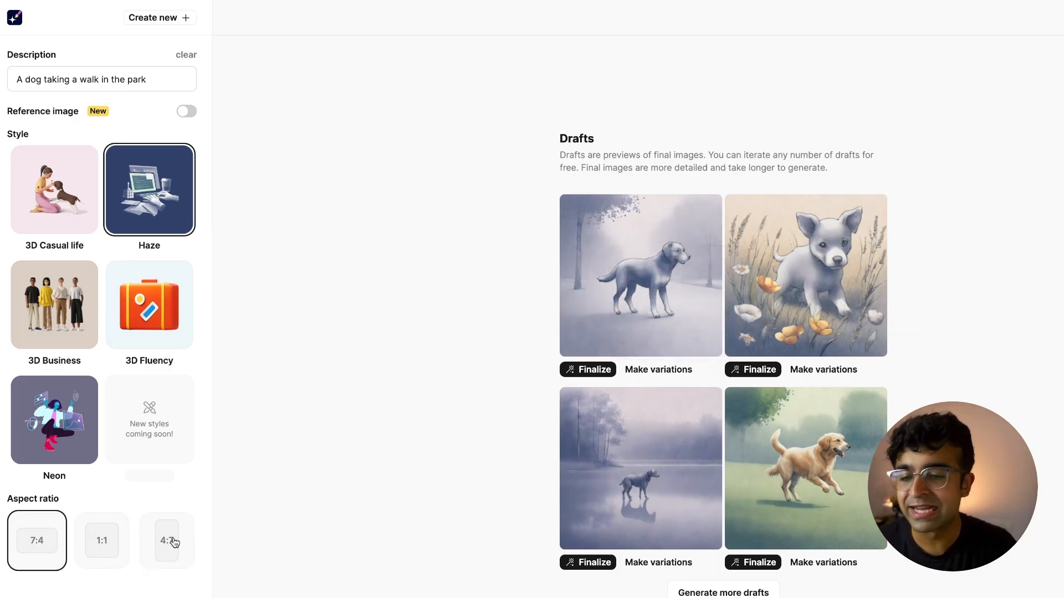
click(102, 540)
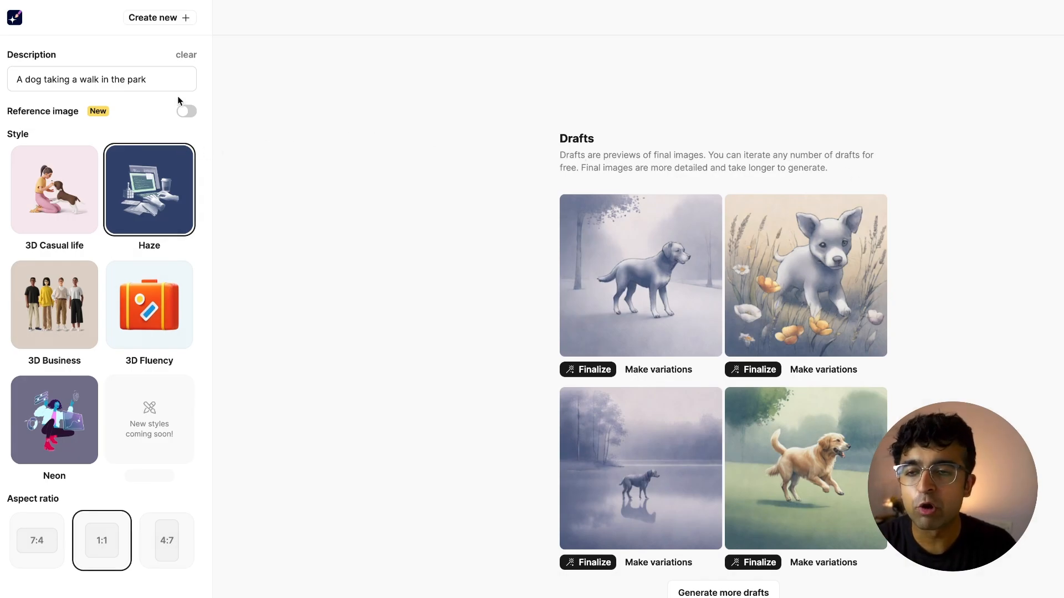
mouse_move(186, 112)
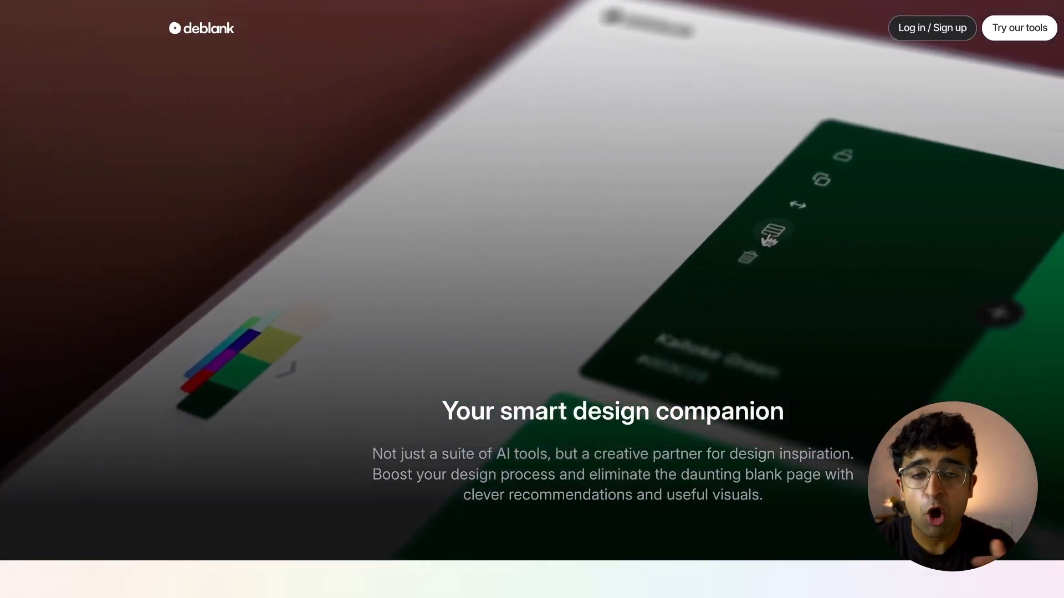
Scroll through the deblank landing page and launch its Colors tool via 'Try our tools'
scroll(down, 3)
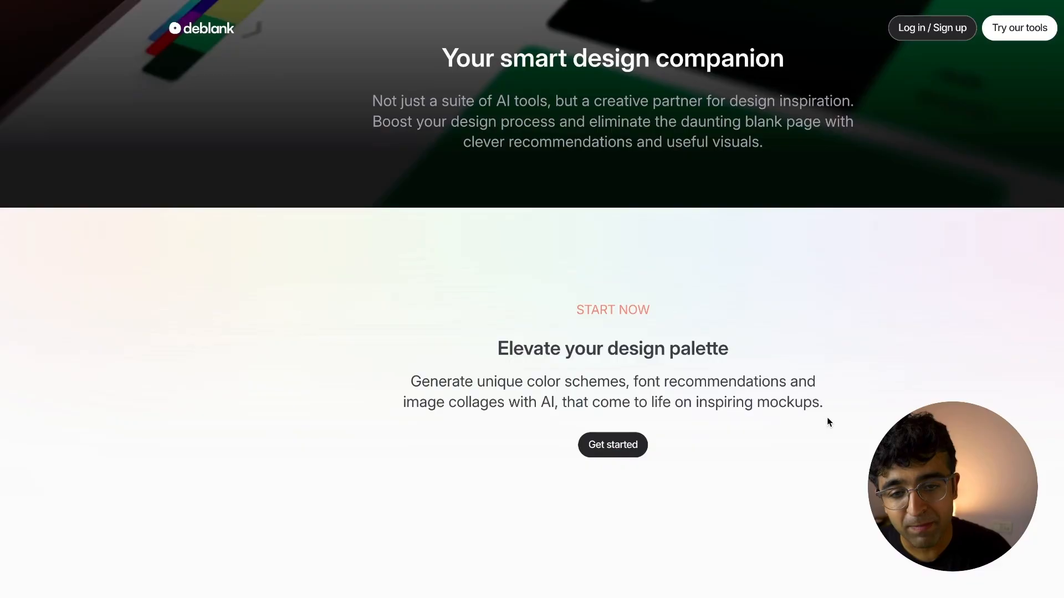
scroll(down, 3)
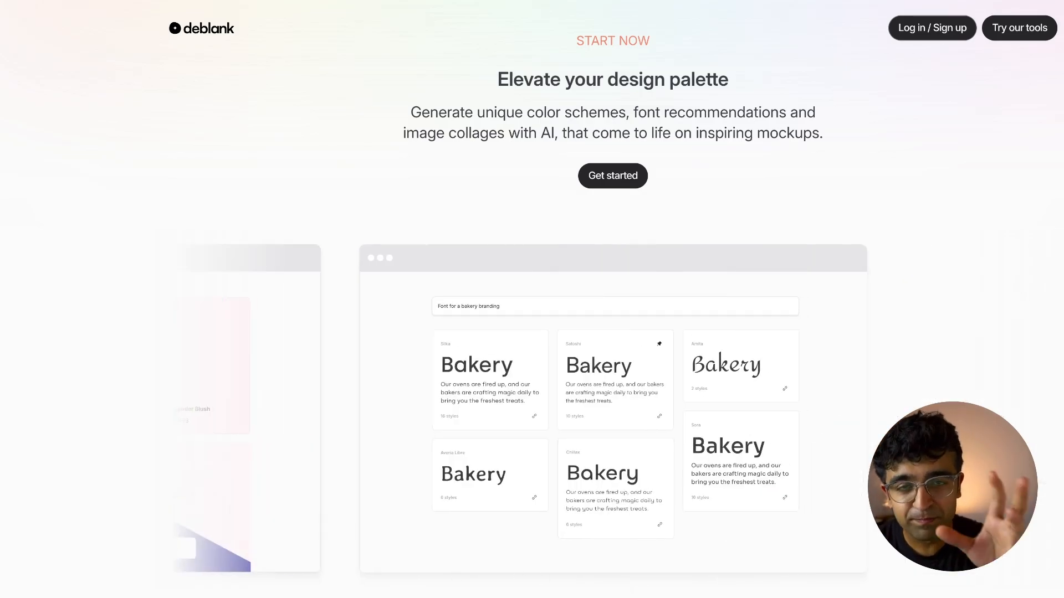
scroll(down, 3)
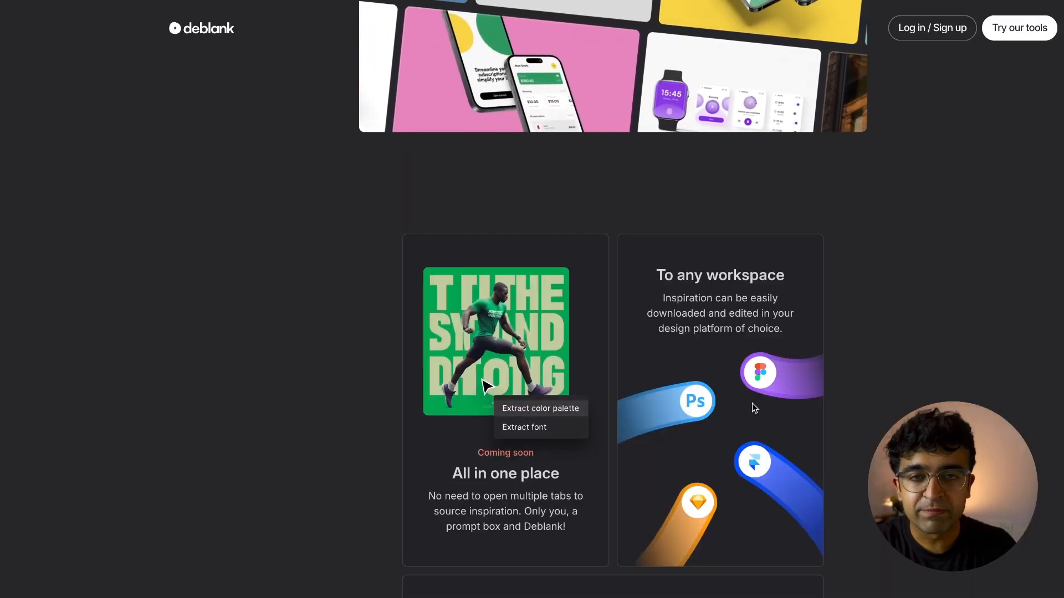
scroll(down, 3)
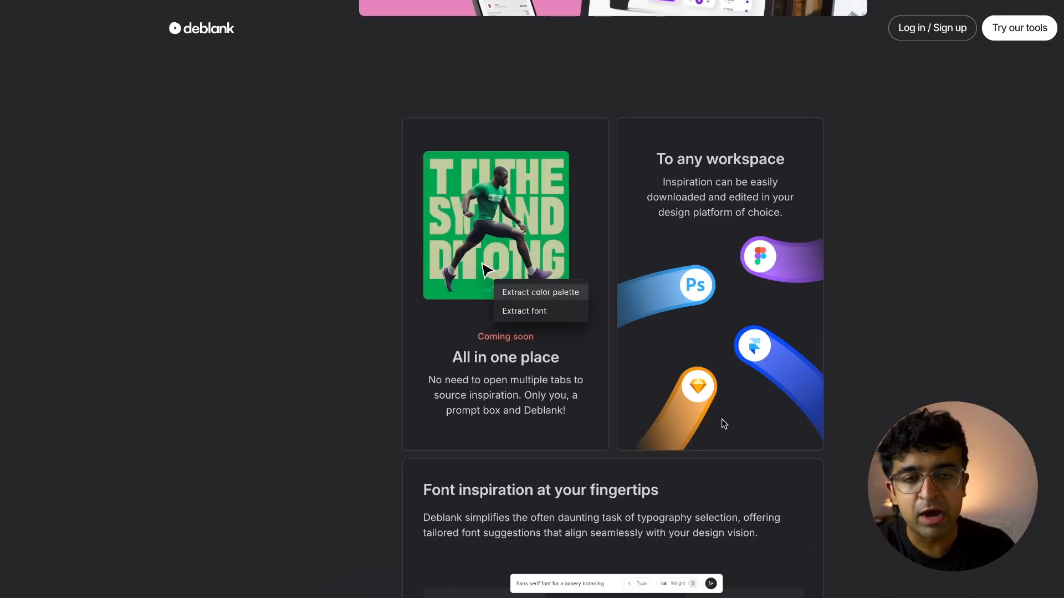
scroll(down, 3)
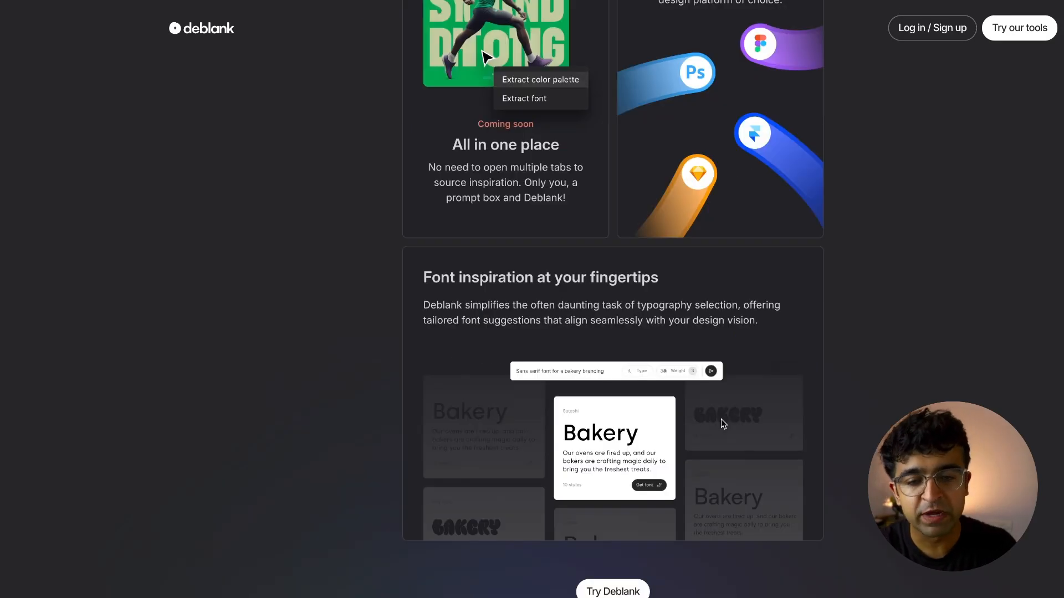
scroll(down, 3)
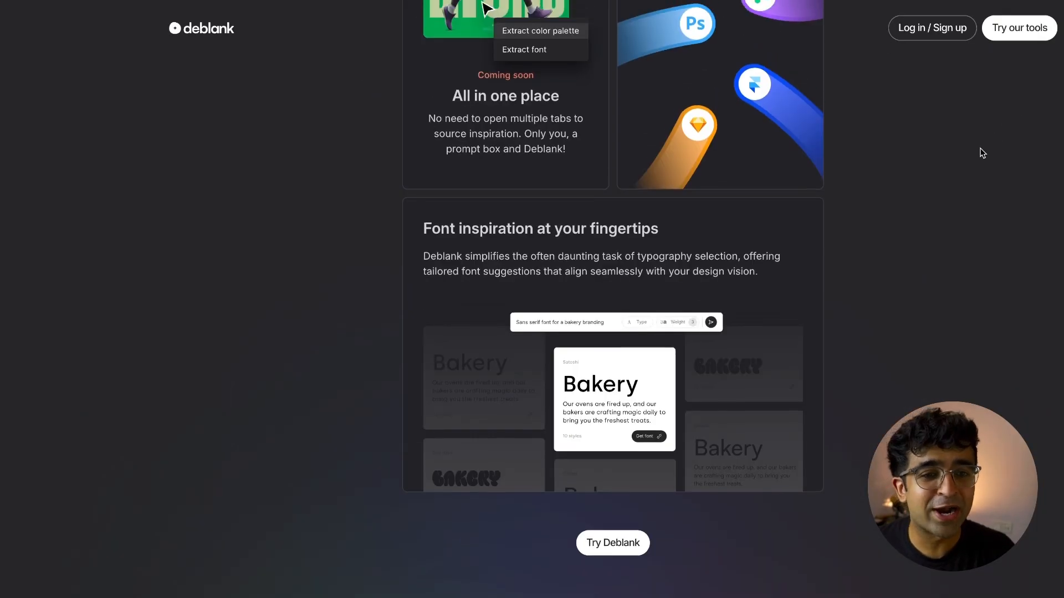
click(1018, 28)
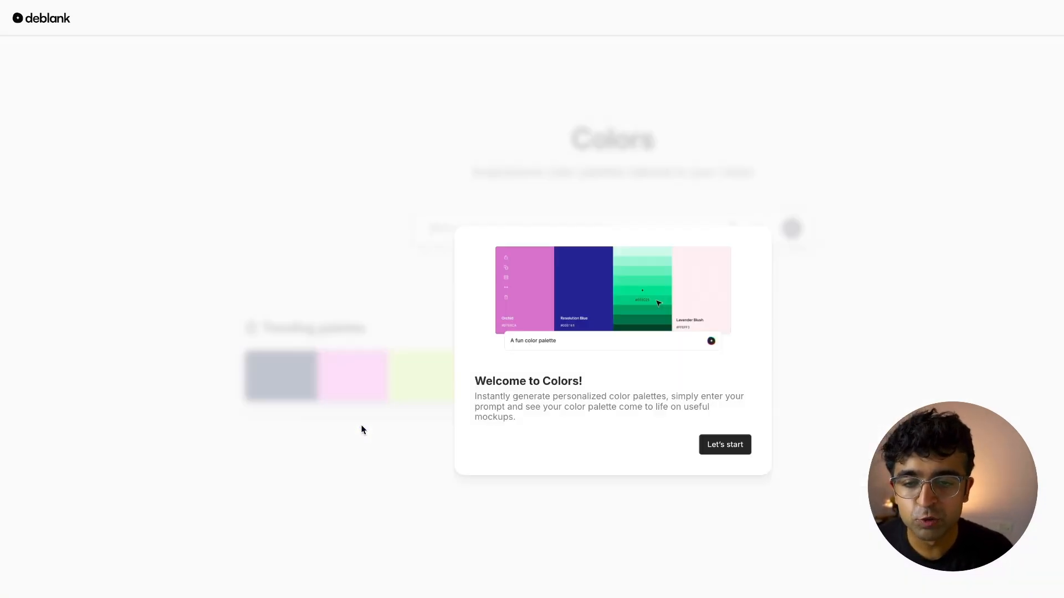
Dismiss the welcome and enter 'A healthcare app that allows me to book hospital rooms, appointments'
click(723, 444)
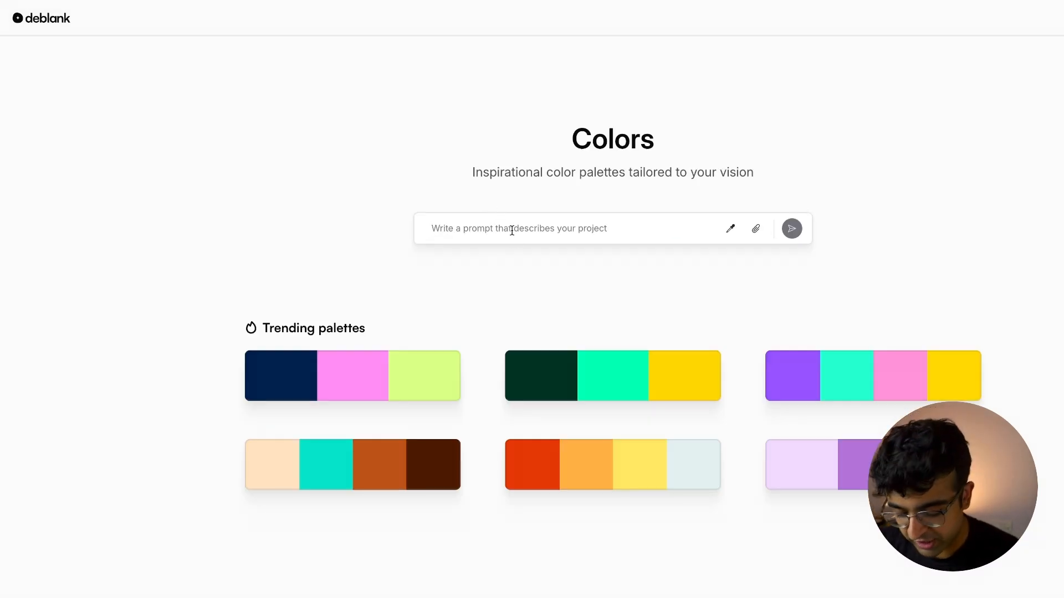
text(A healthcare app)
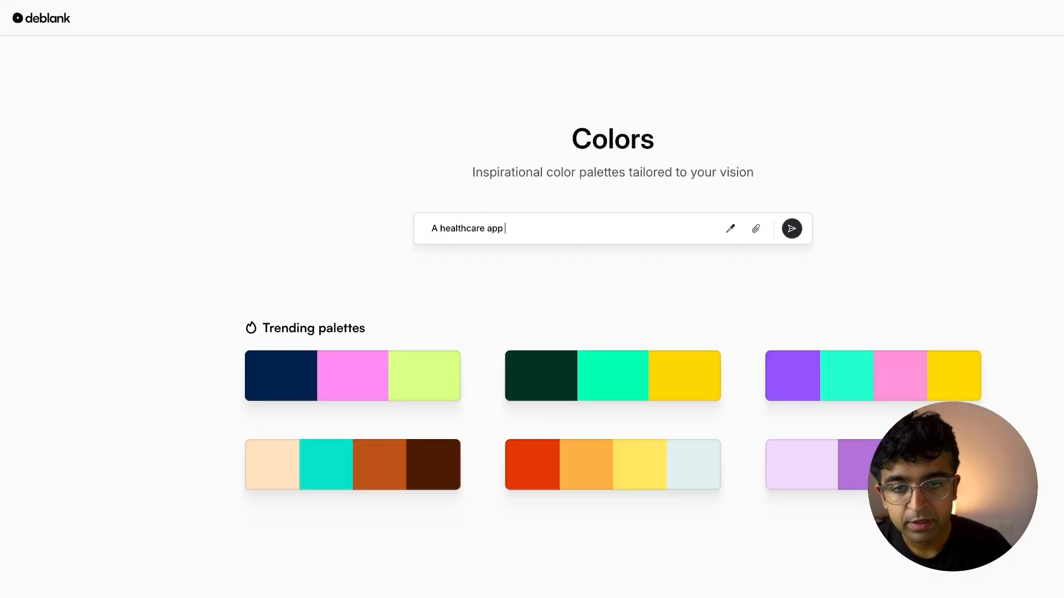
text(that allows me to book hospital rooms, appointments)
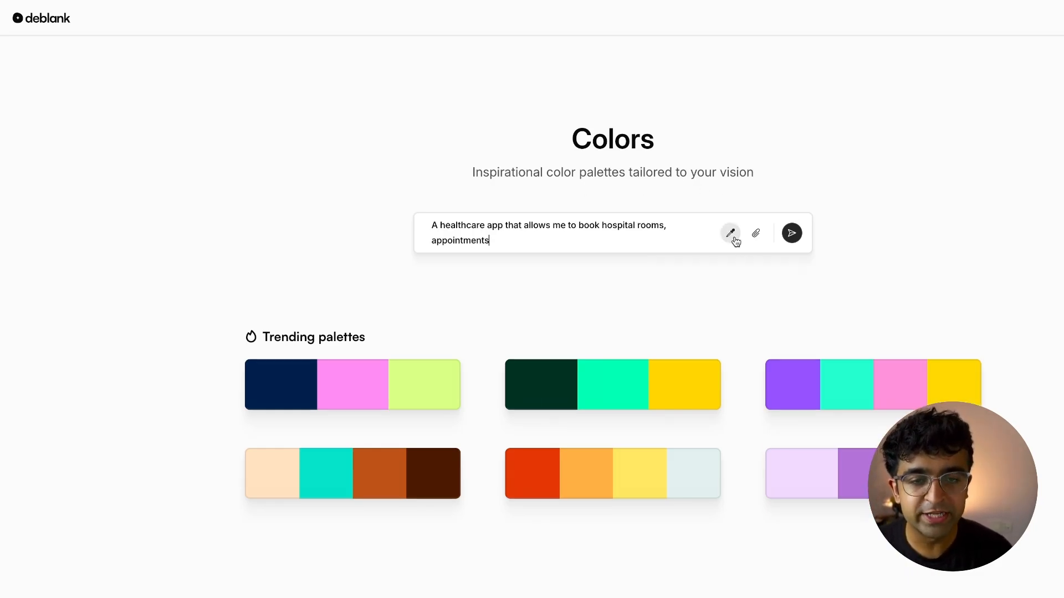
mouse_move(730, 232)
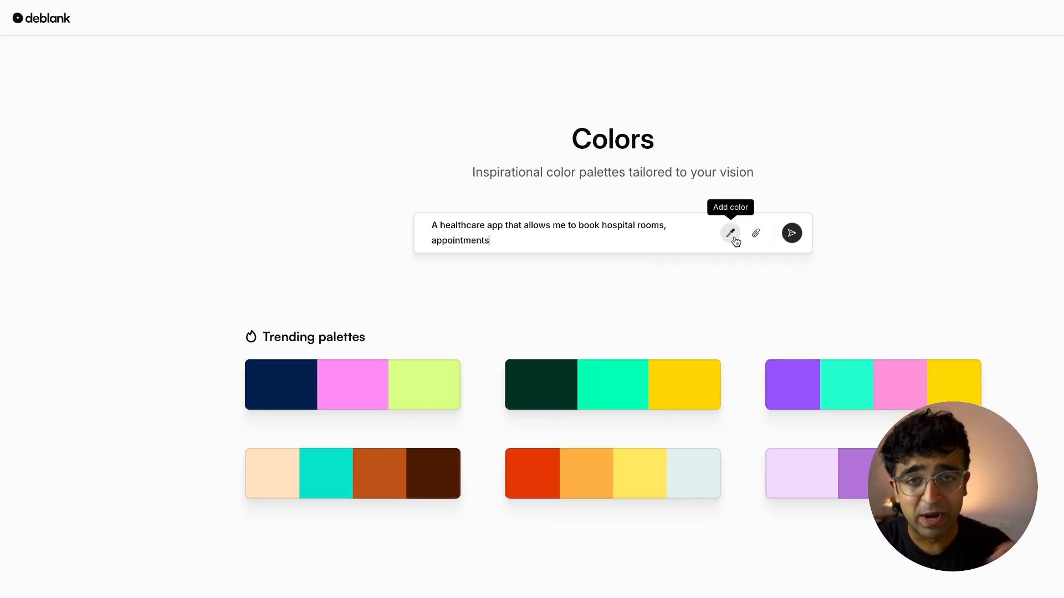
mouse_move(755, 233)
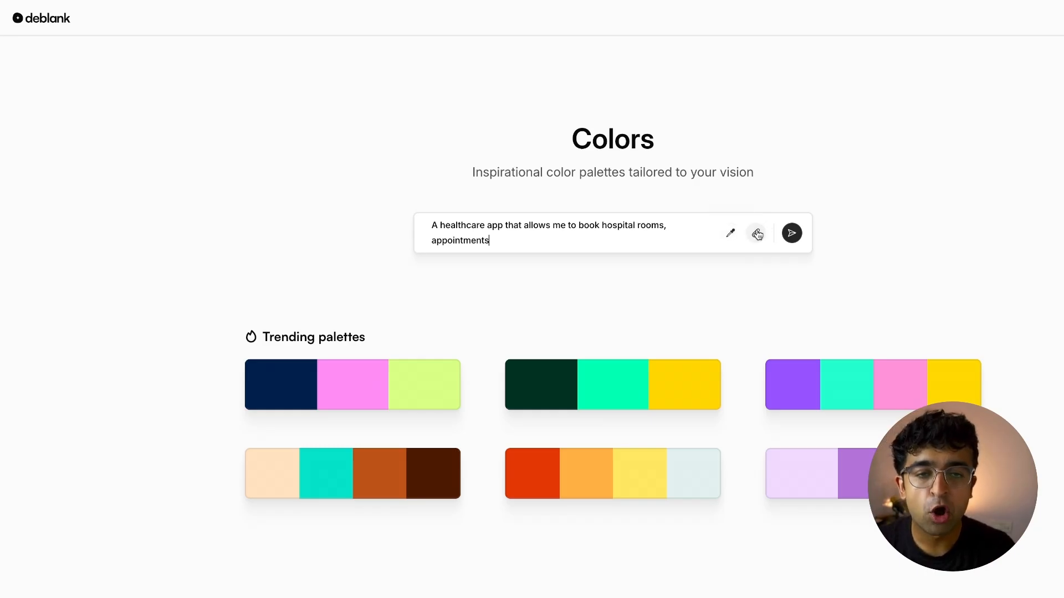
mouse_move(756, 233)
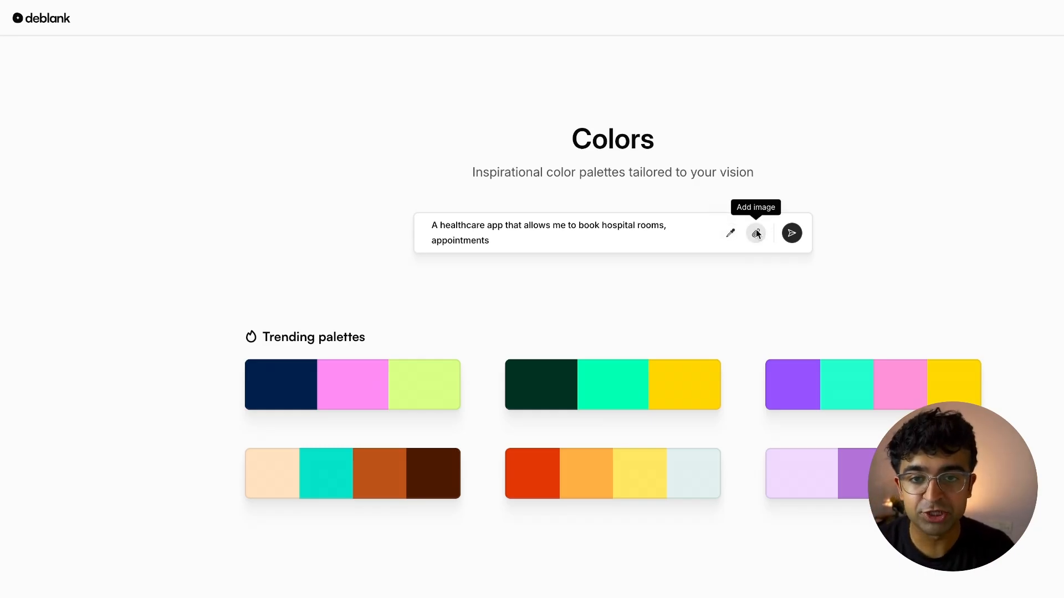
Generate a palette from the healthcare prompt and scroll through its mockups
click(791, 233)
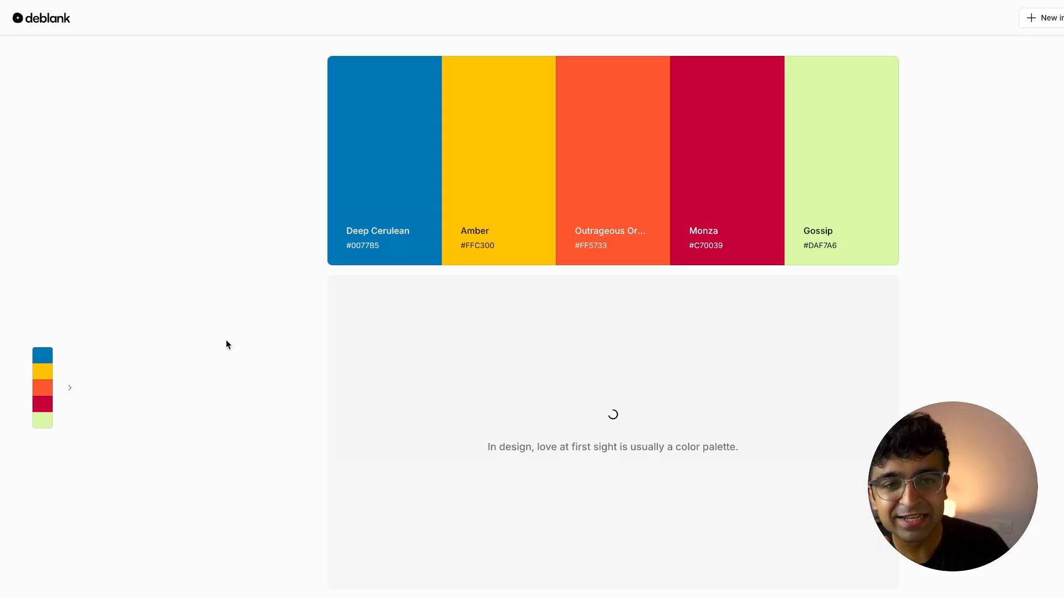
scroll(down, 3)
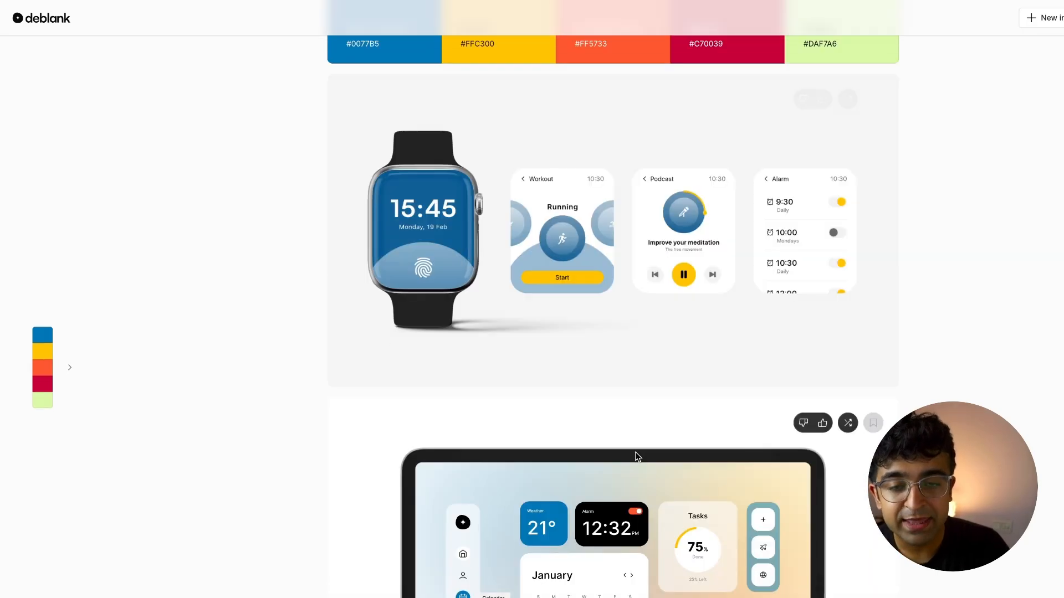
scroll(down, 3)
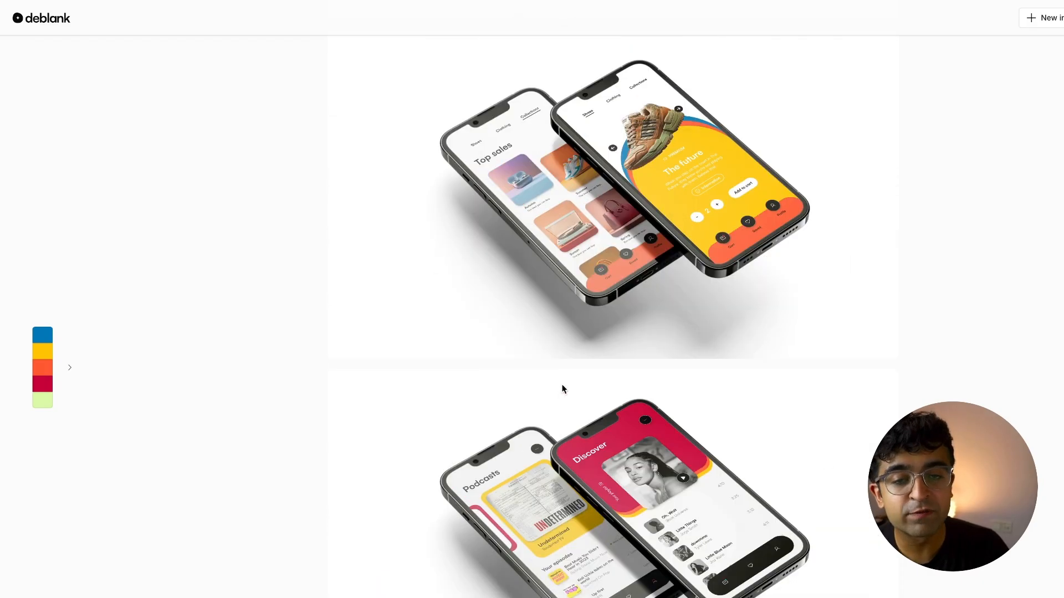
scroll(down, 3)
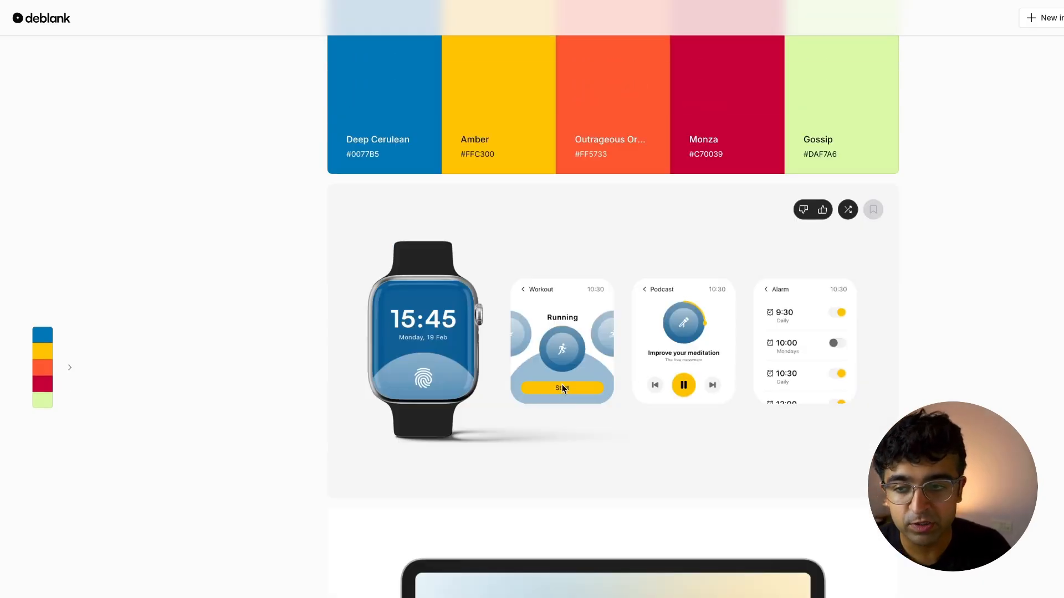
scroll(down, 3)
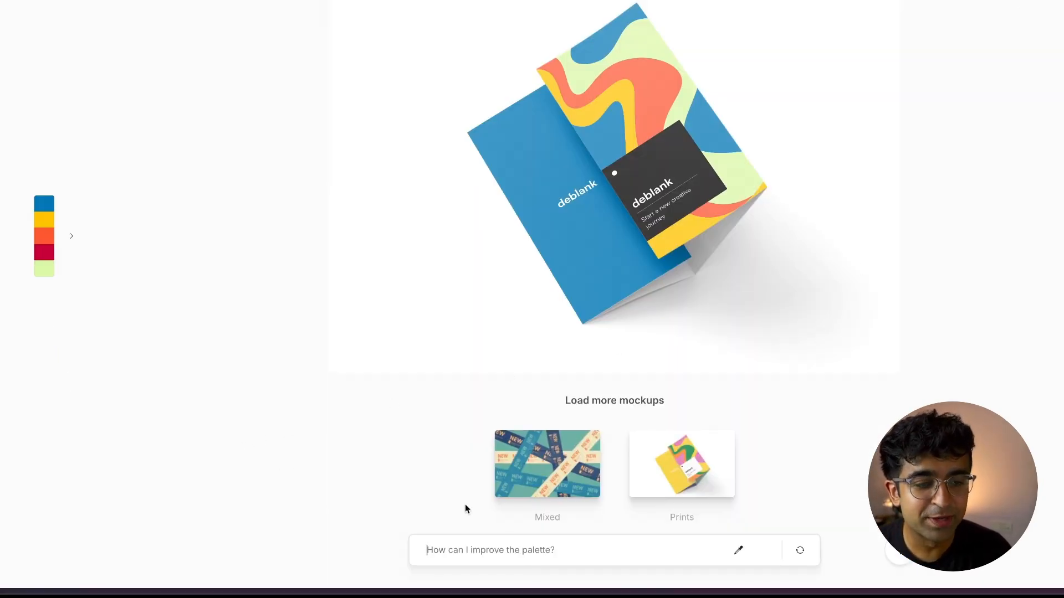
Refine the palette with 'Make it monochromatic' to get the blue V2 version
text(Make it)
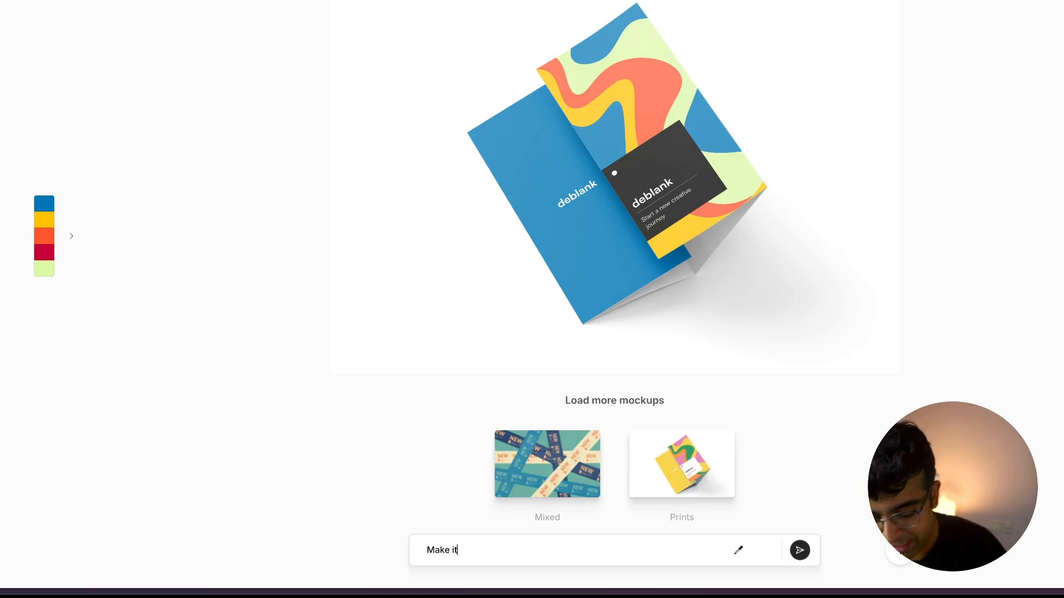
text(monochromatic)
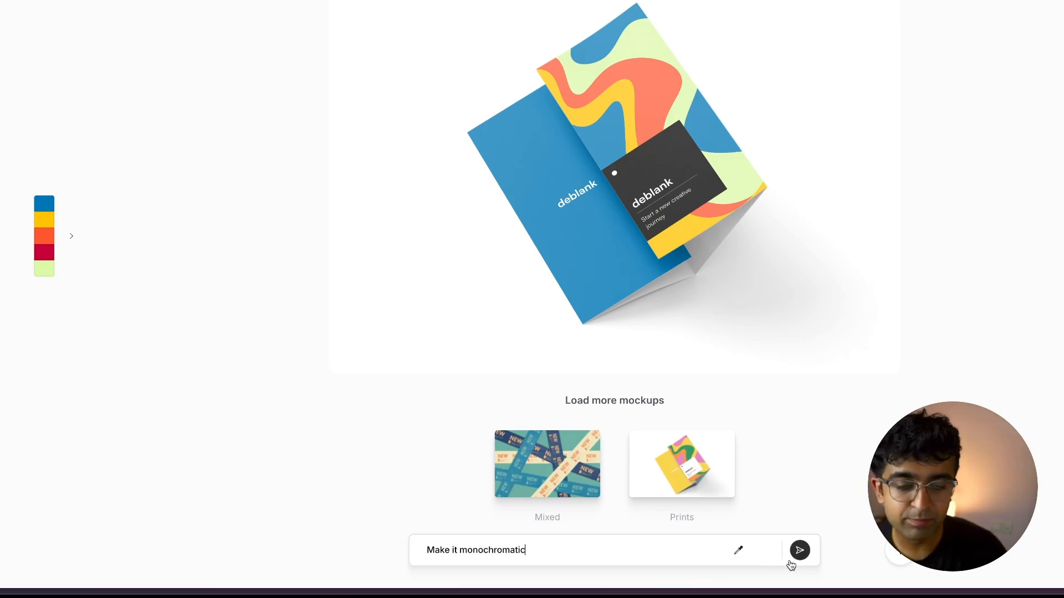
click(799, 550)
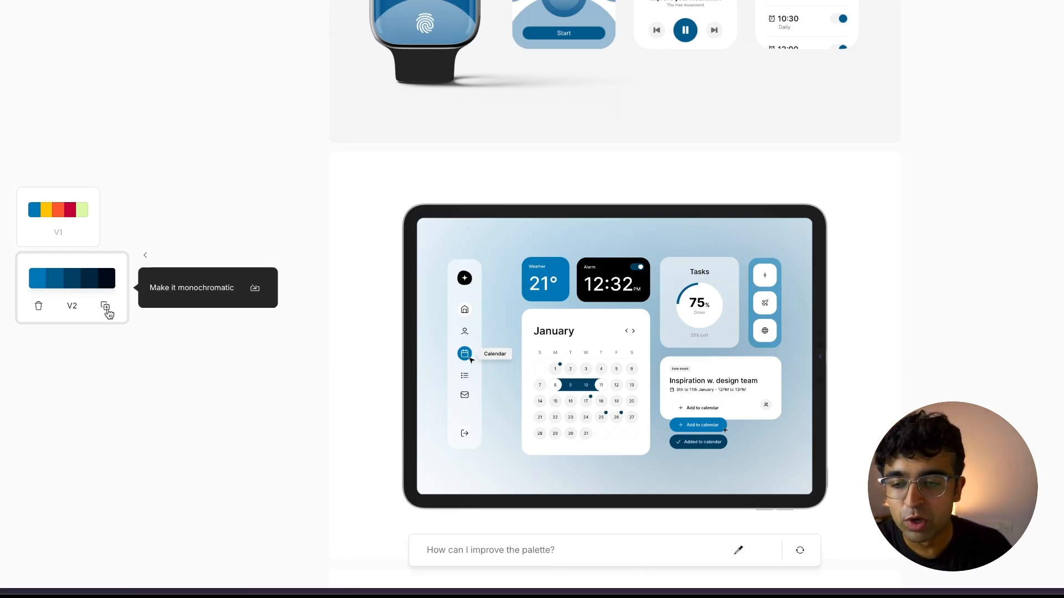
mouse_move(106, 306)
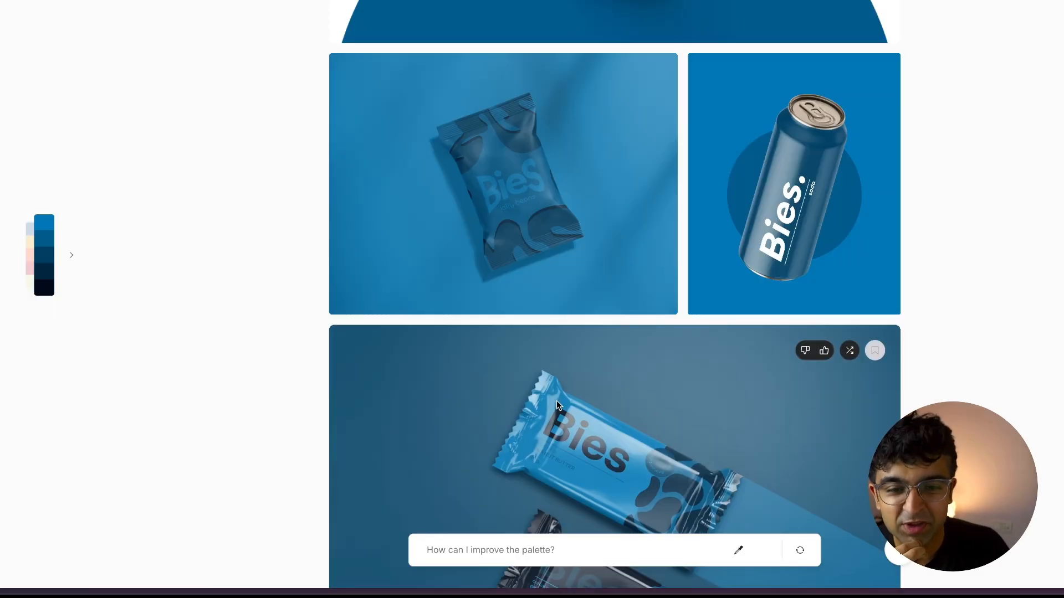
scroll(down, 3)
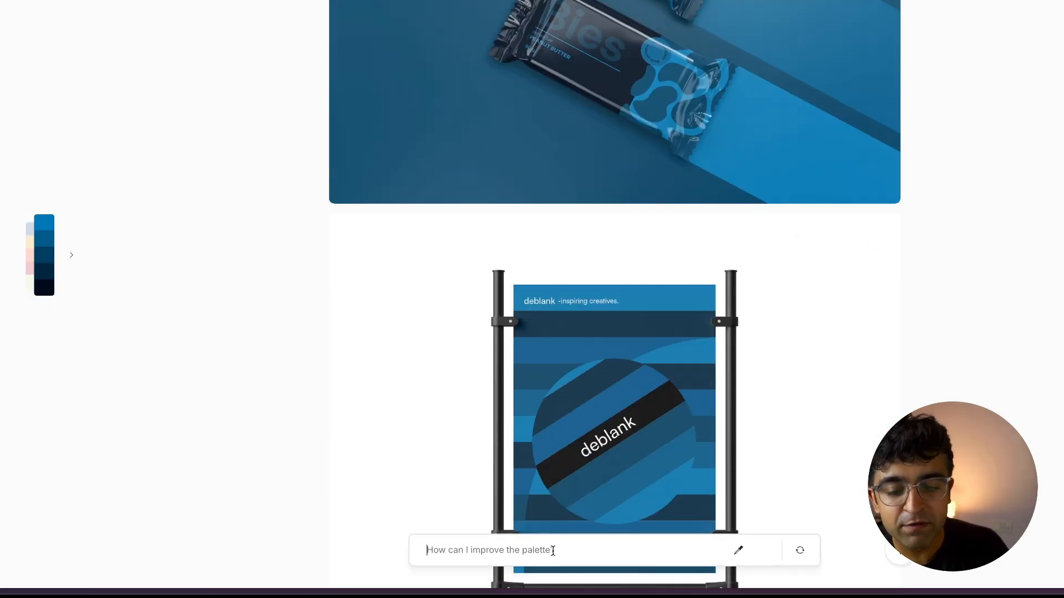
scroll(down, 3)
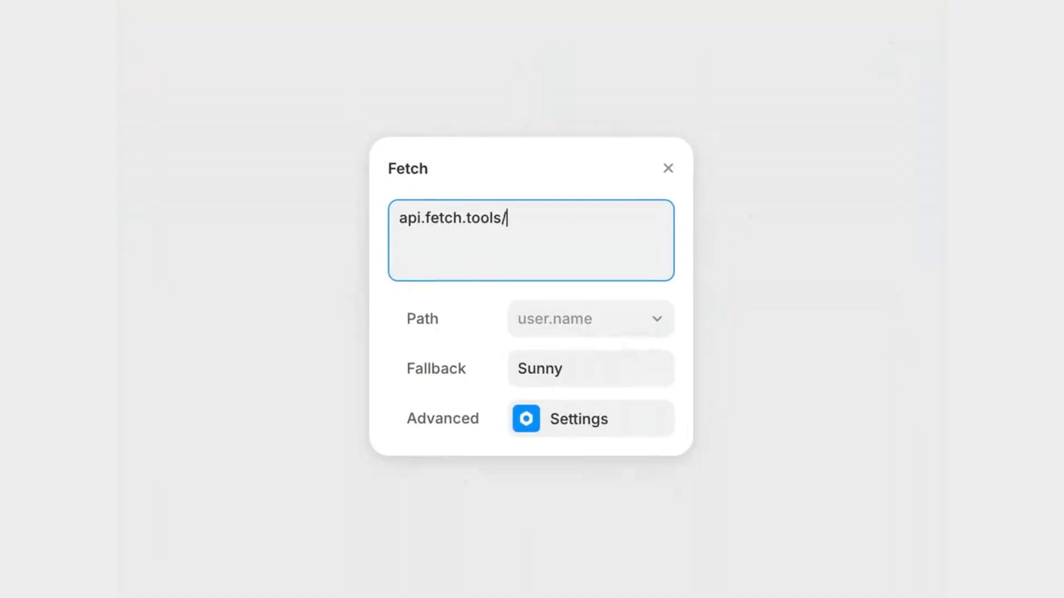
View Framer's Fetch demo and X post using the api.fetch.tools/weather address
click(667, 168)
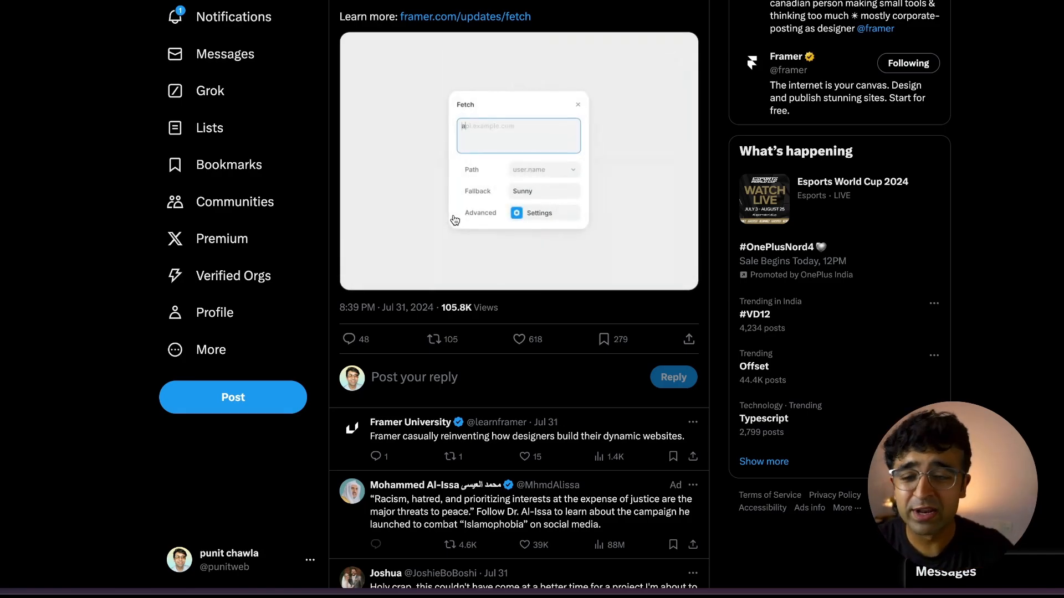
text(api.fetch.tools/weather)
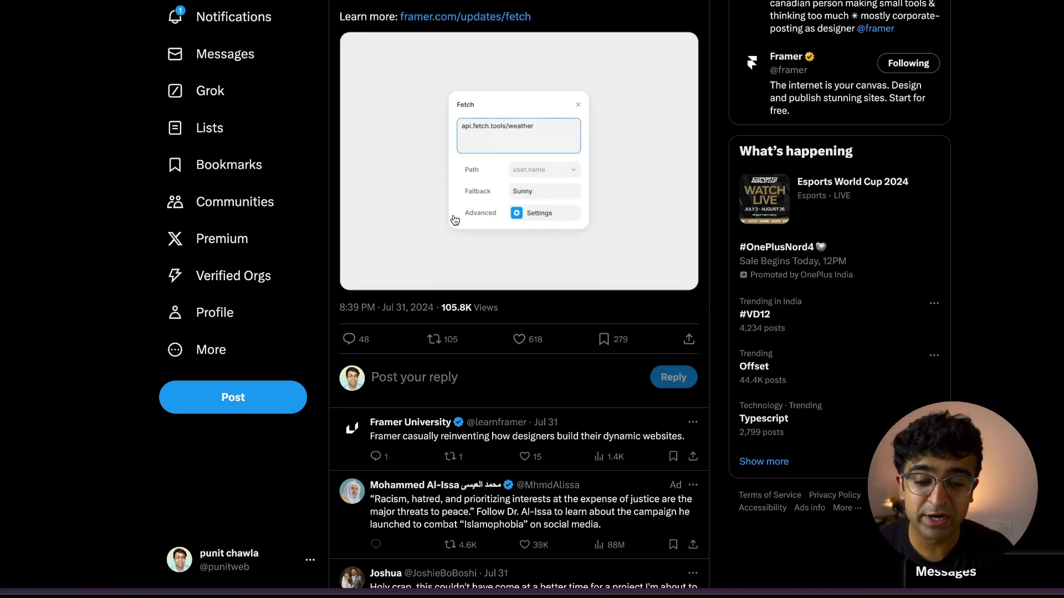
click(518, 161)
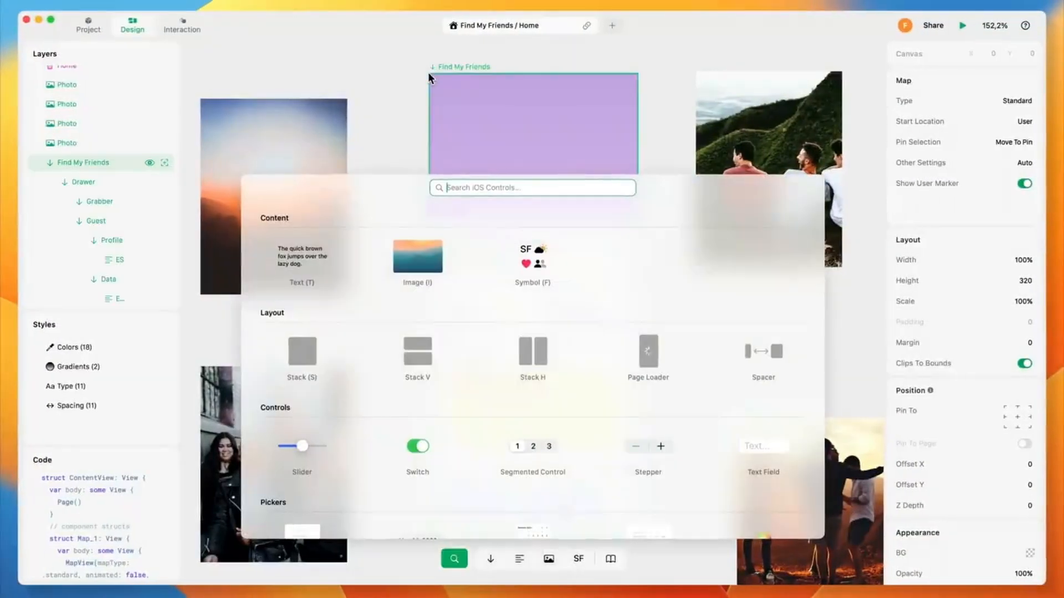
Watch Play's 'map' controls search, then open Play's App Clips sharing page
text(map)
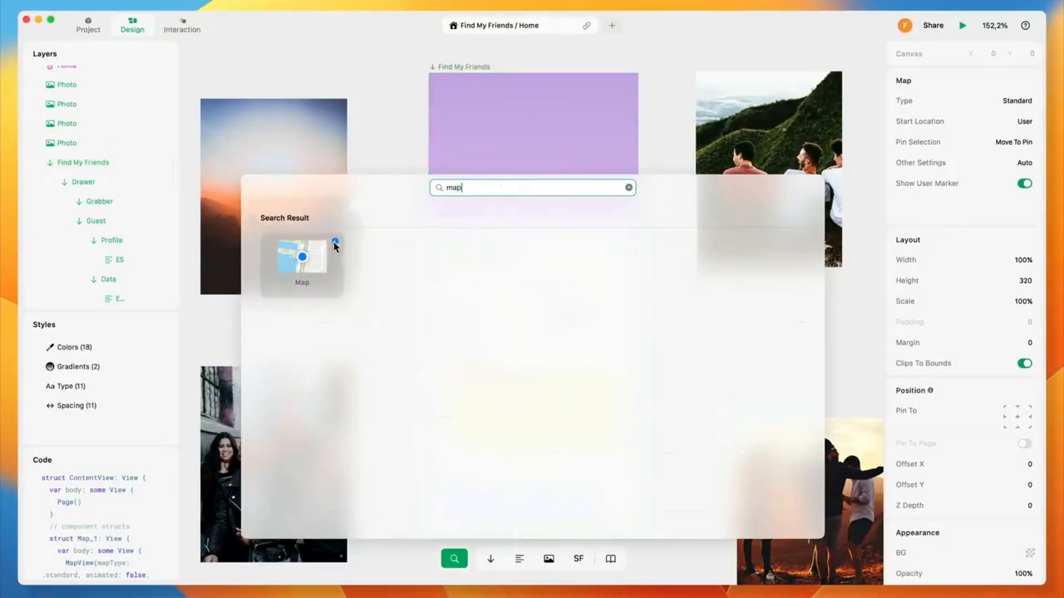
click(301, 258)
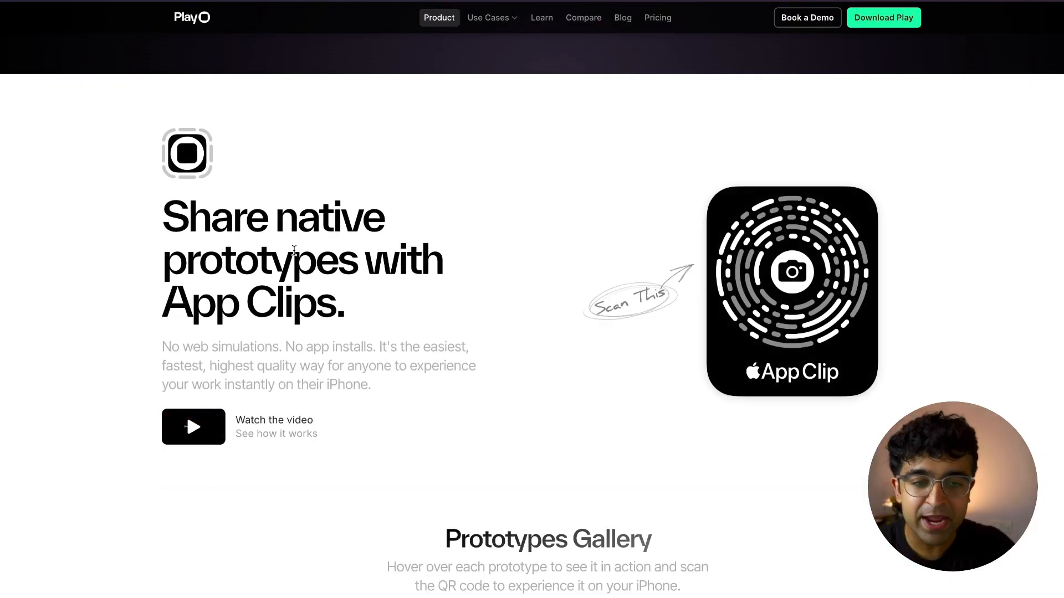
Move the native iOS materials calendar from July to August 2023 and scroll on
scroll(down, 3)
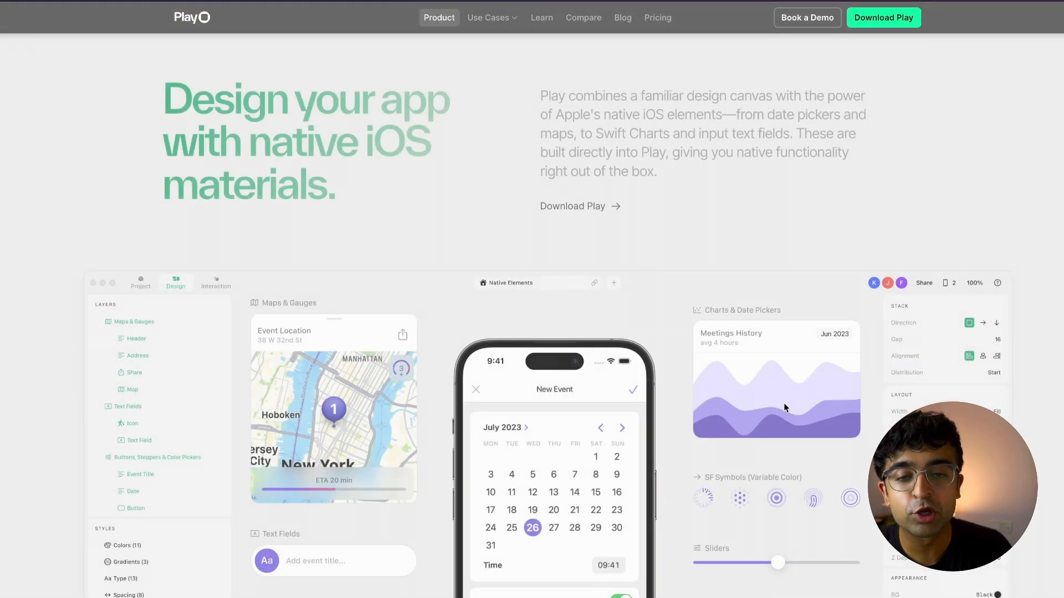
scroll(down, 3)
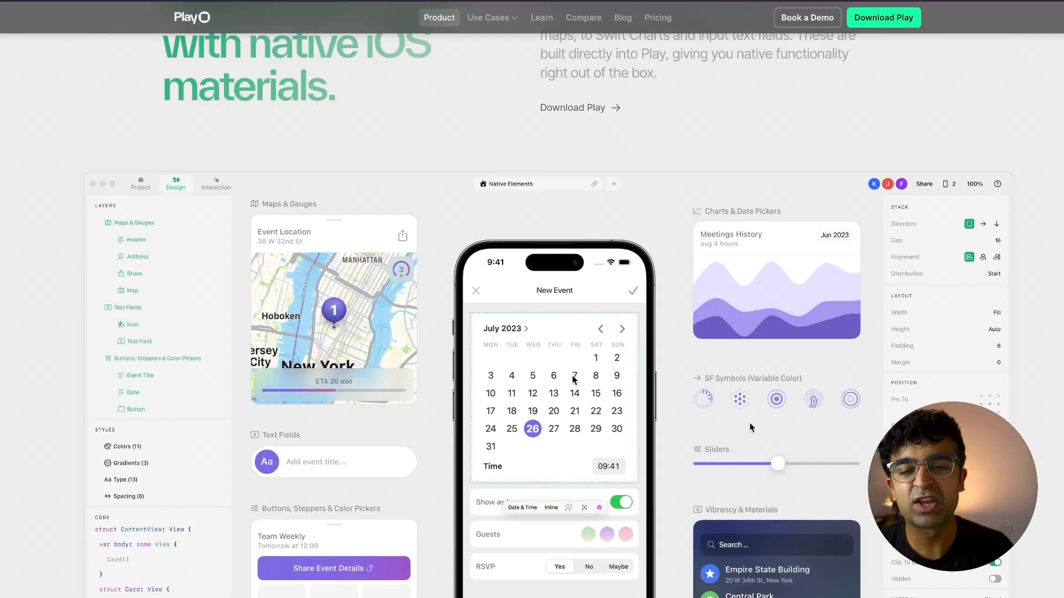
click(621, 329)
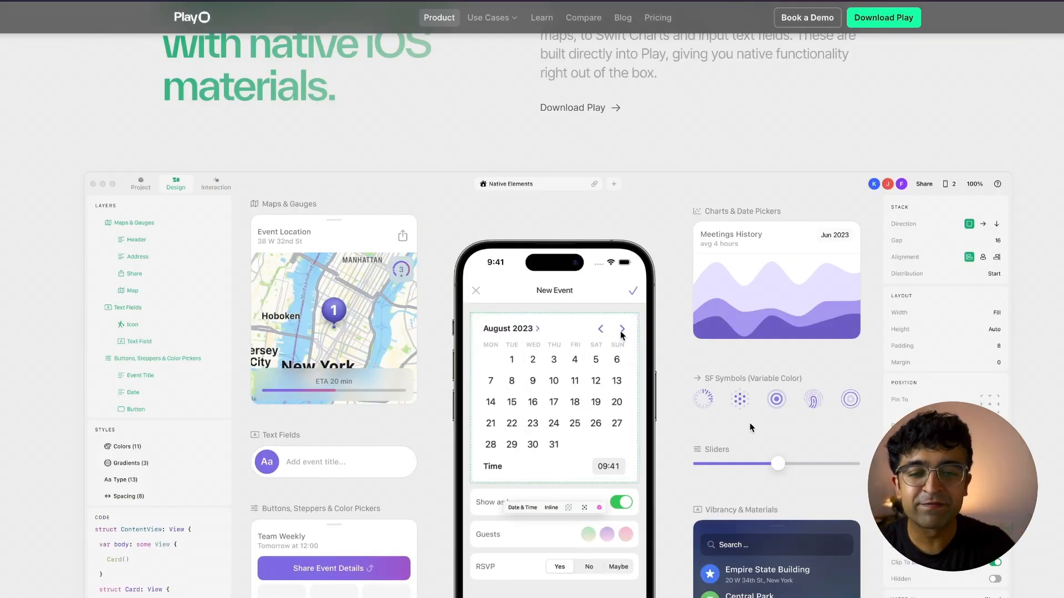
scroll(down, 3)
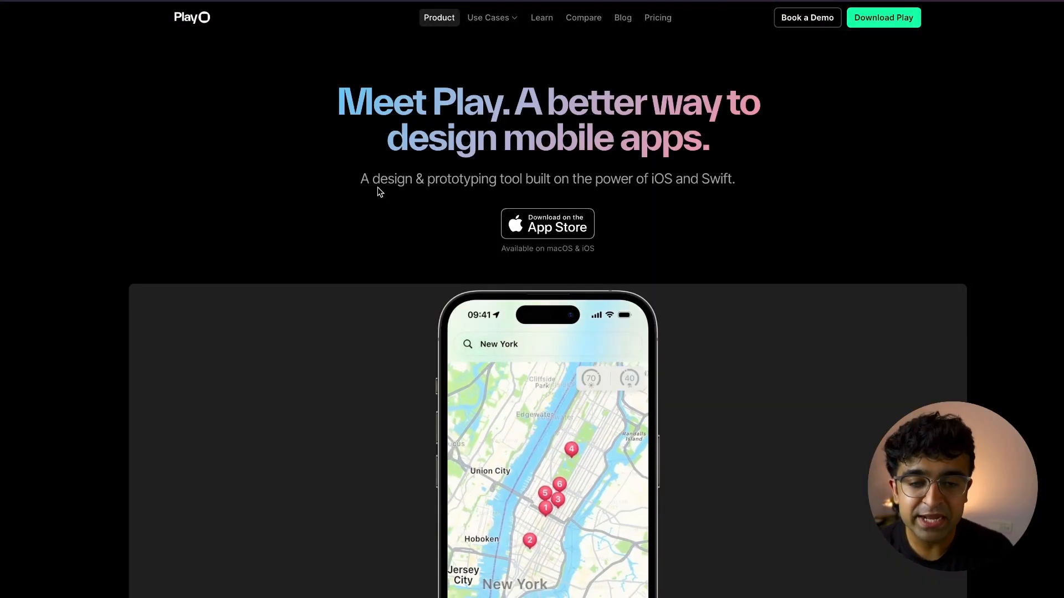
scroll(down, 3)
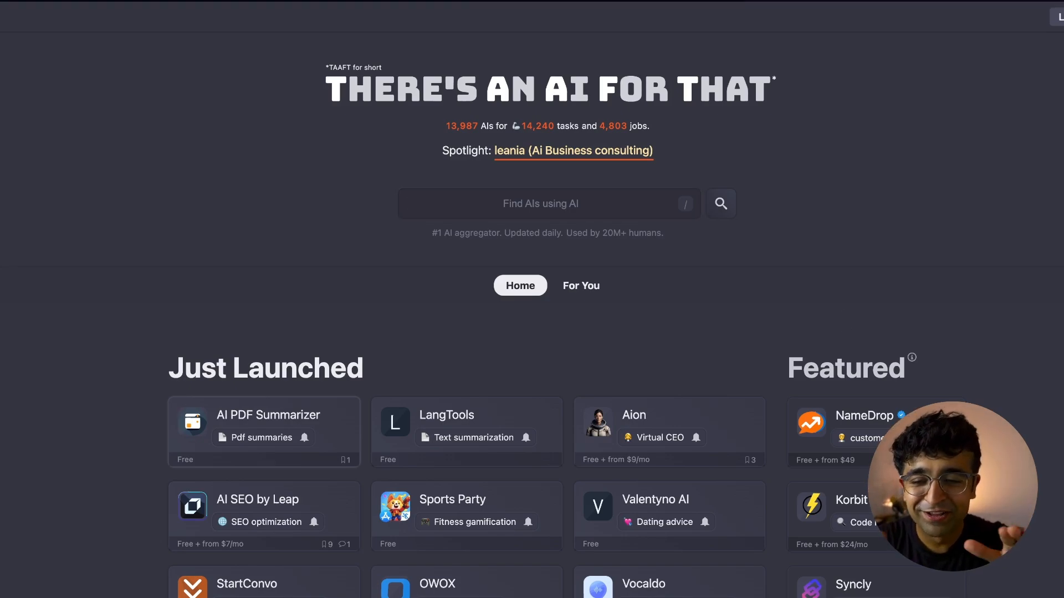
mouse_move(624, 108)
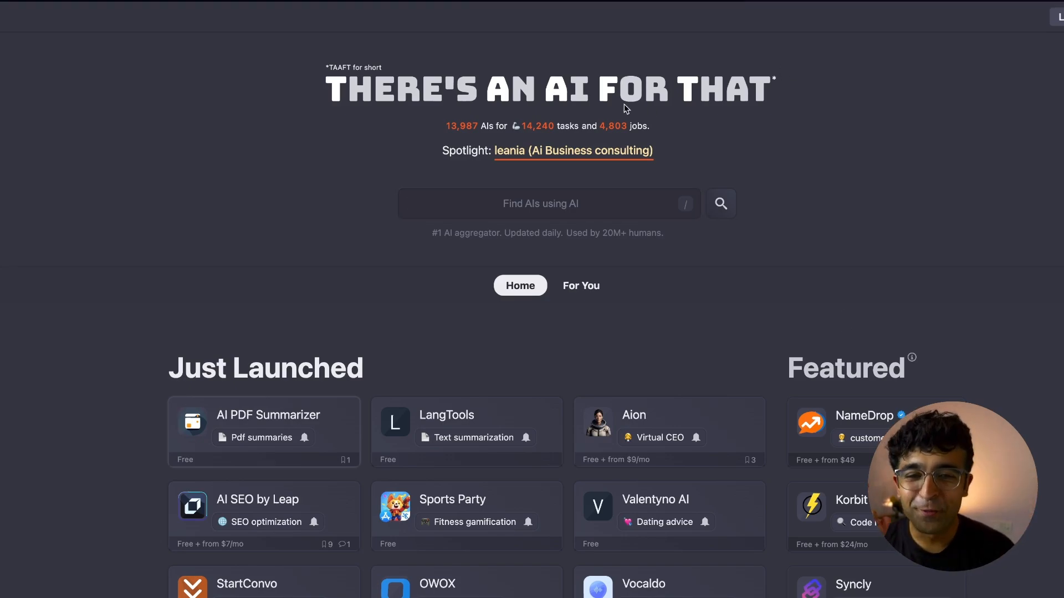
Search 'ux design' and scroll through the matches, led by featured UXSniff
click(548, 204)
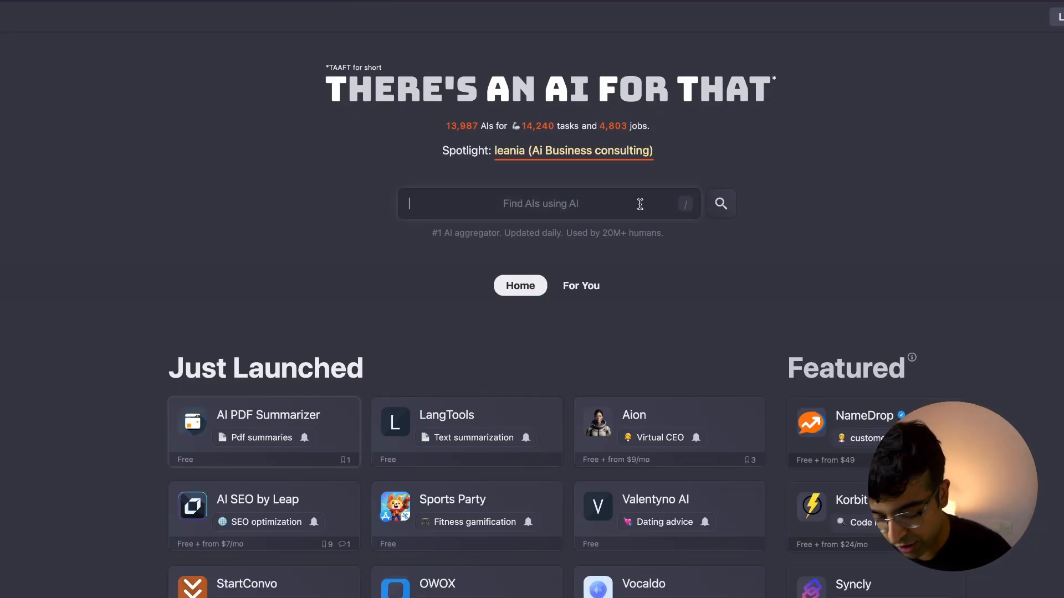
text(ux desig)
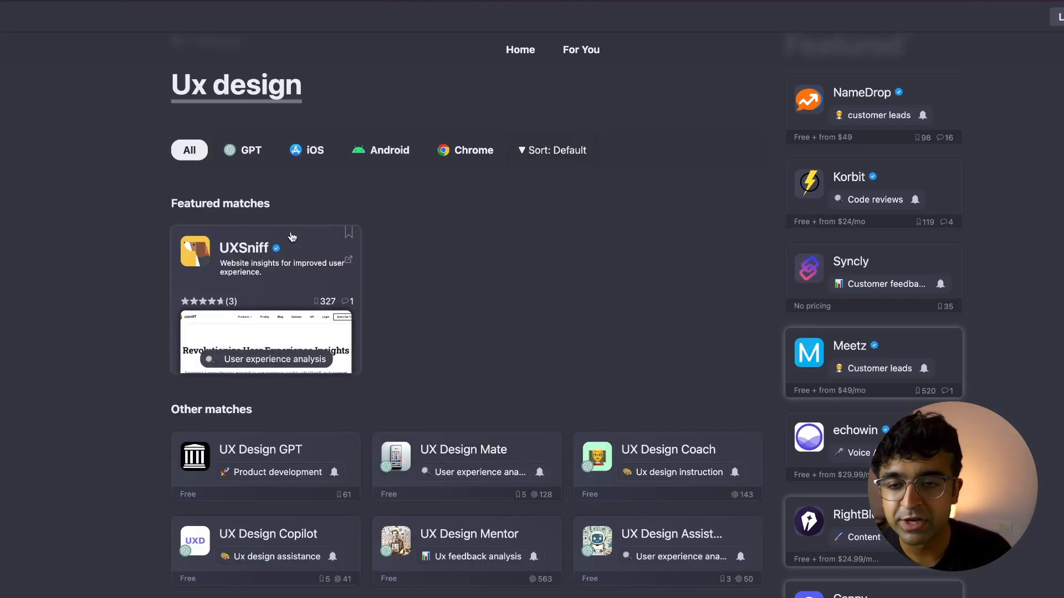
scroll(down, 3)
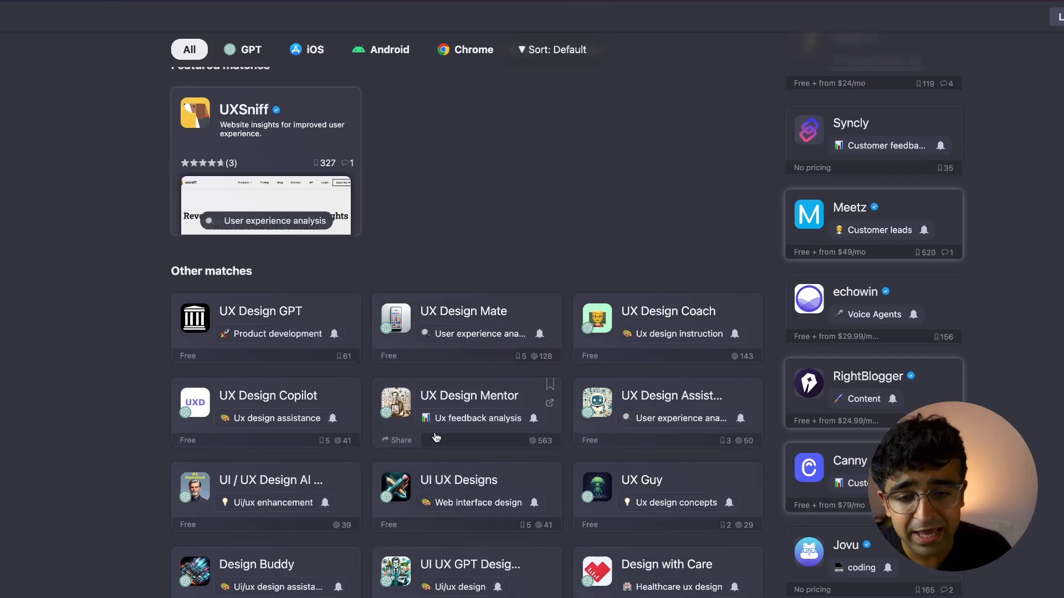
scroll(down, 3)
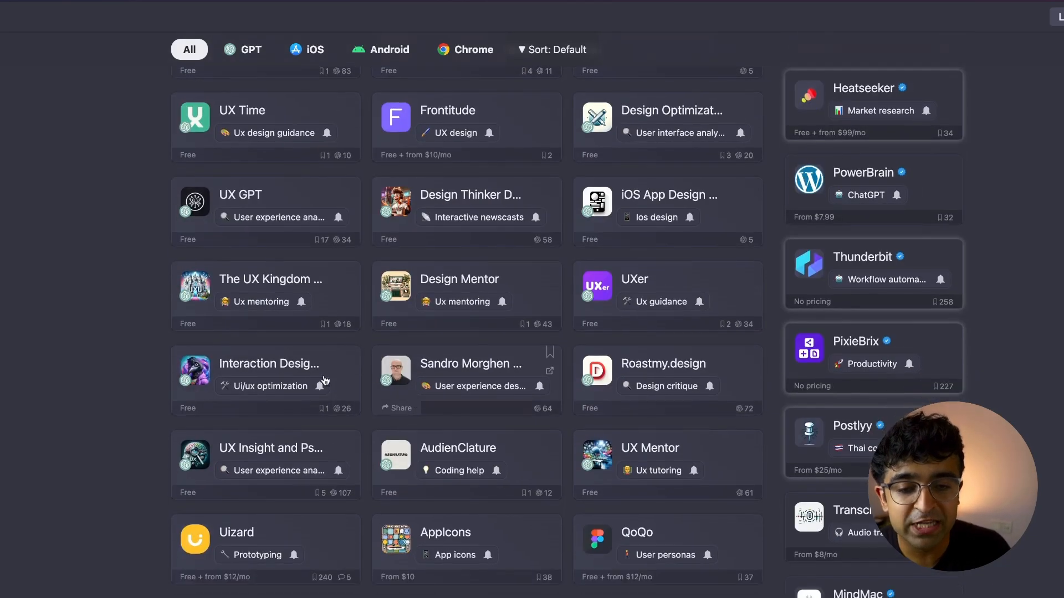
scroll(down, 3)
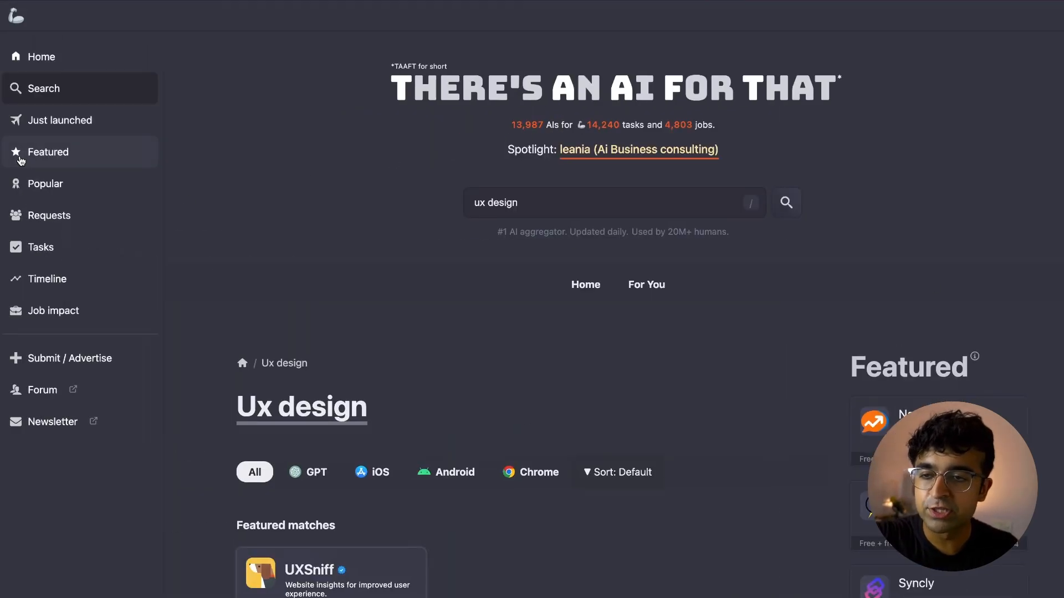
View the Just launched AIs, then scroll the Tasks list ranked by Most AIs
click(60, 120)
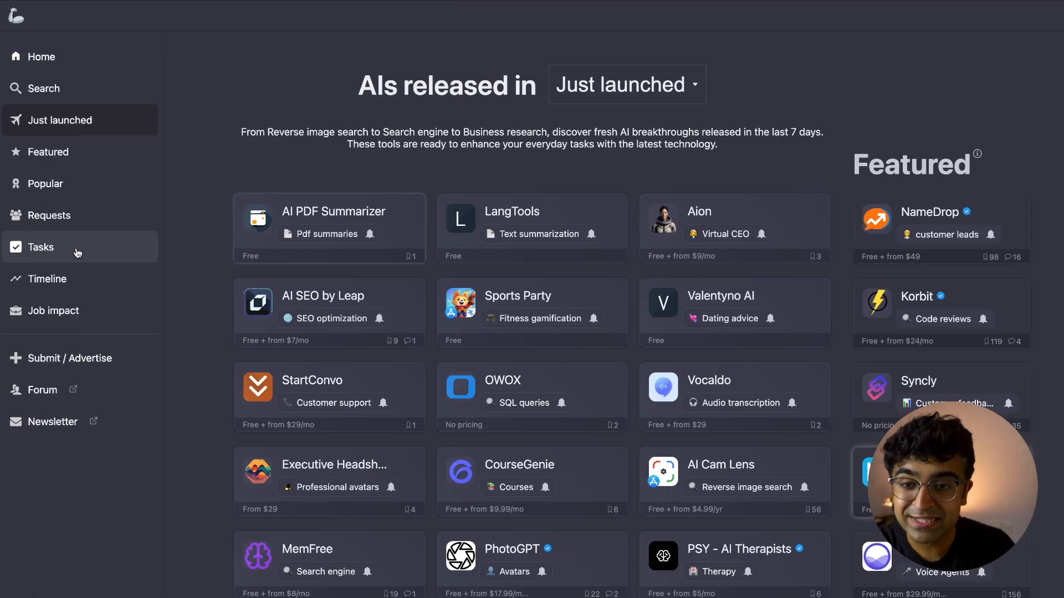
click(39, 247)
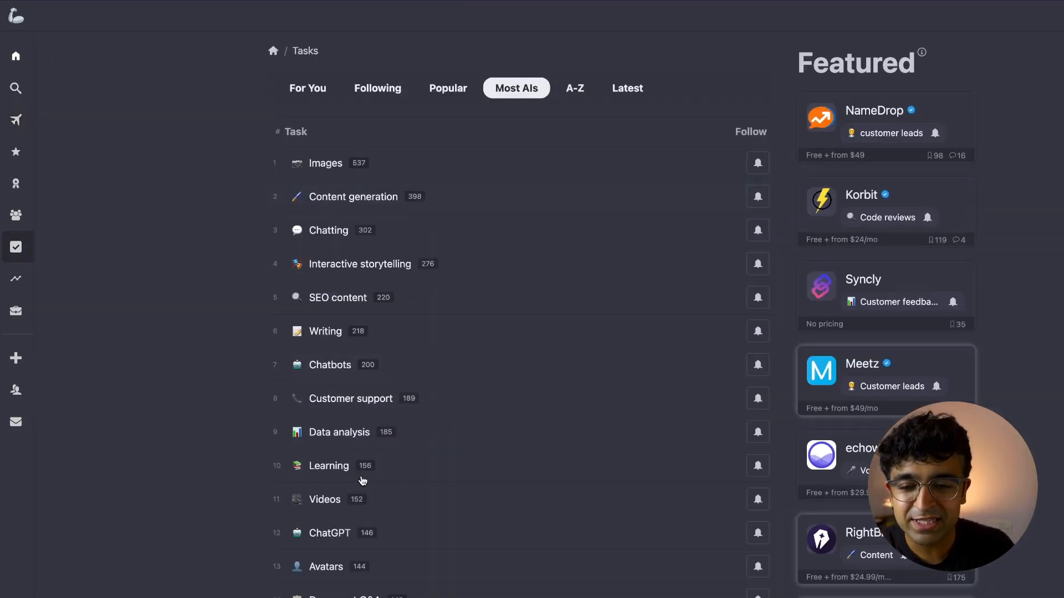
scroll(down, 3)
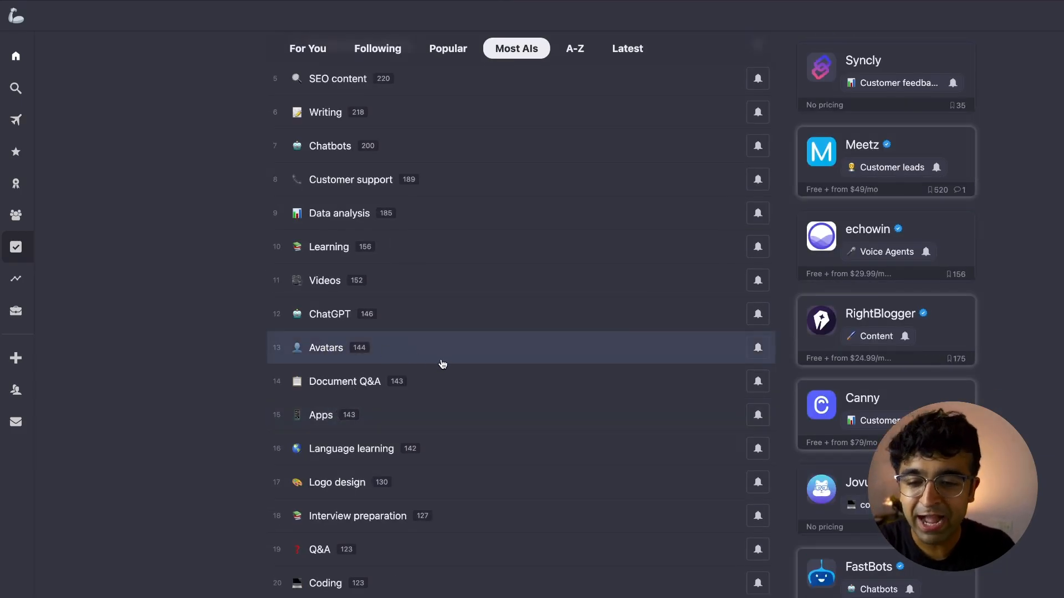
scroll(down, 3)
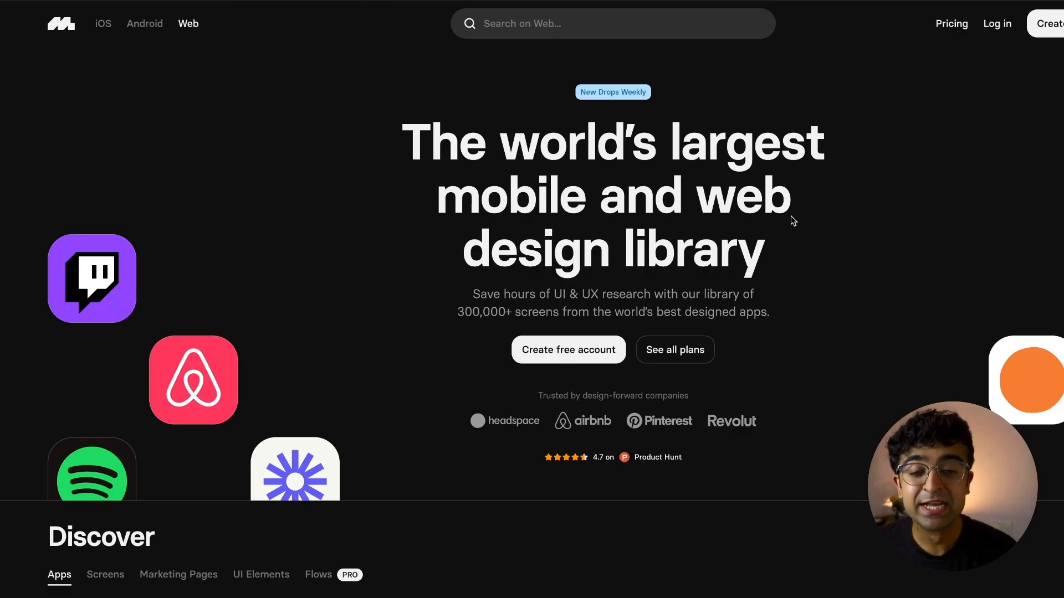
Scroll to Mobbin's Discover section, switch to iOS apps, and browse toward Otter.ai
scroll(down, 3)
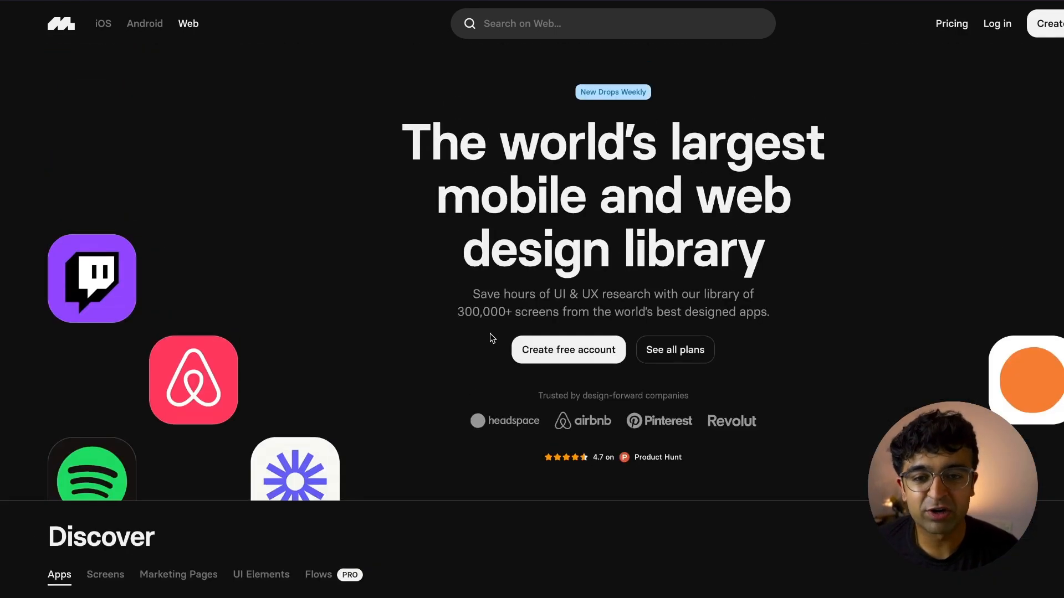
scroll(down, 3)
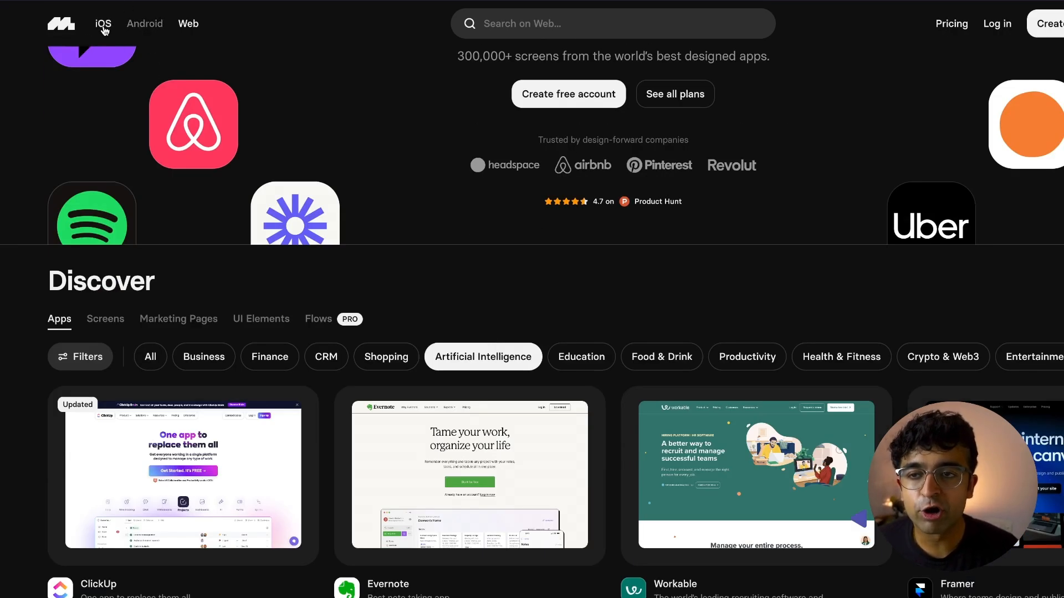
click(103, 24)
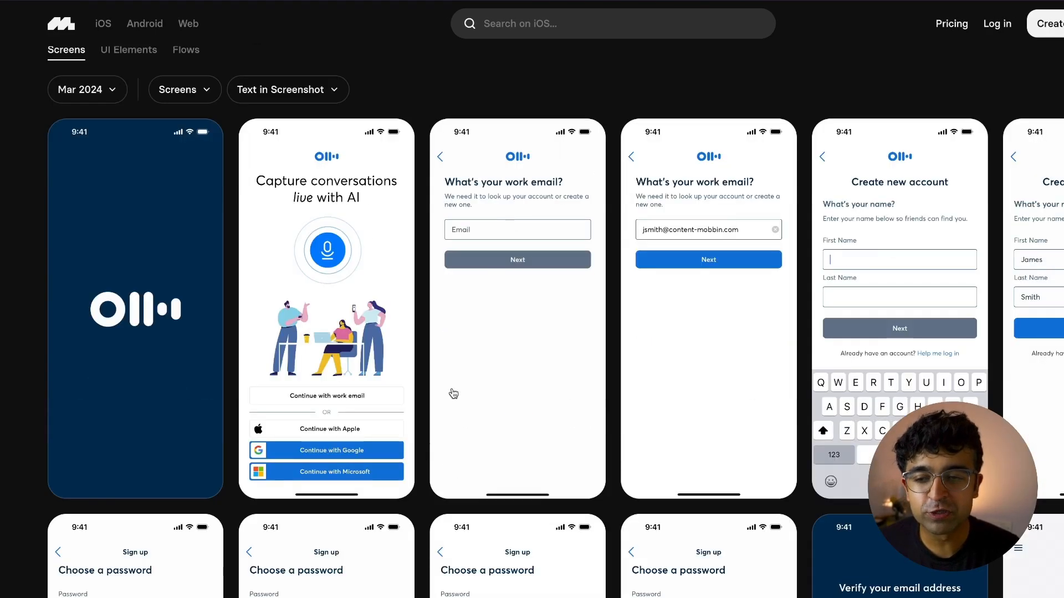
scroll(down, 3)
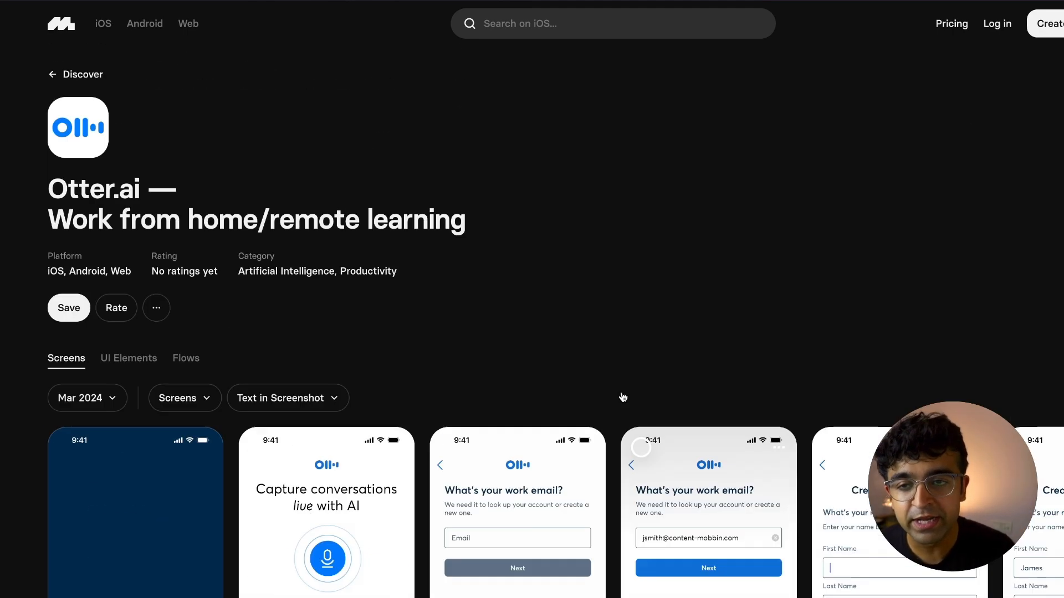
Filter Otter.ai's screens to Signup, then browse the Flow Tree from the 21-screen Onboarding flow
click(176, 398)
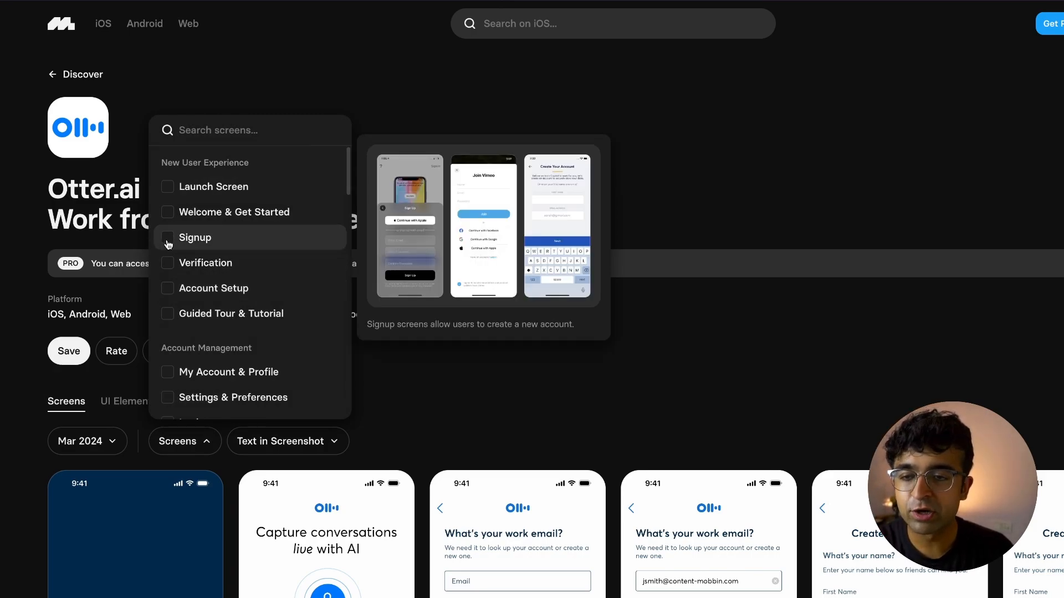
click(196, 238)
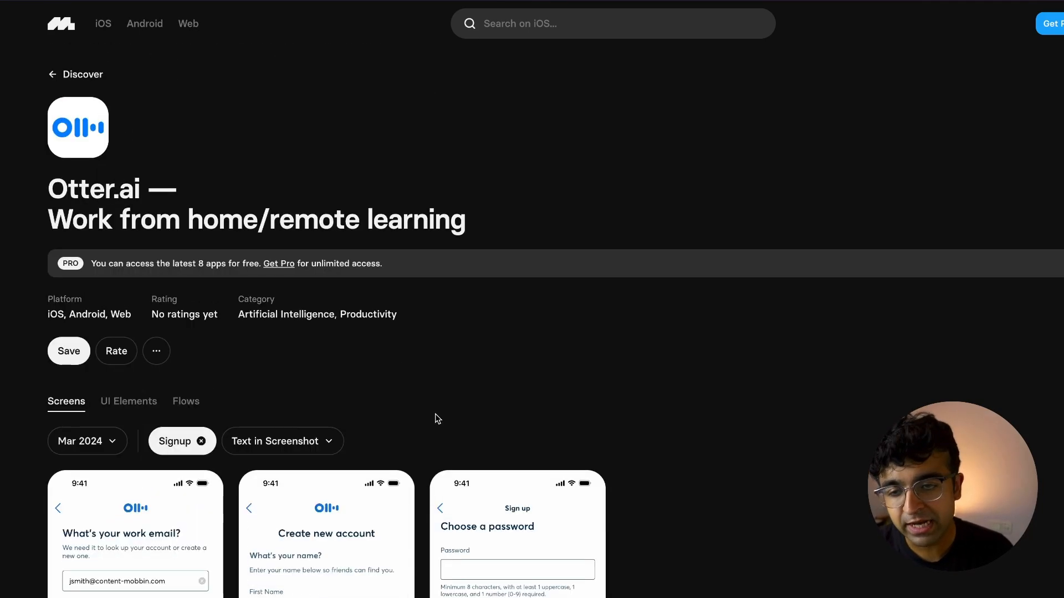
click(185, 401)
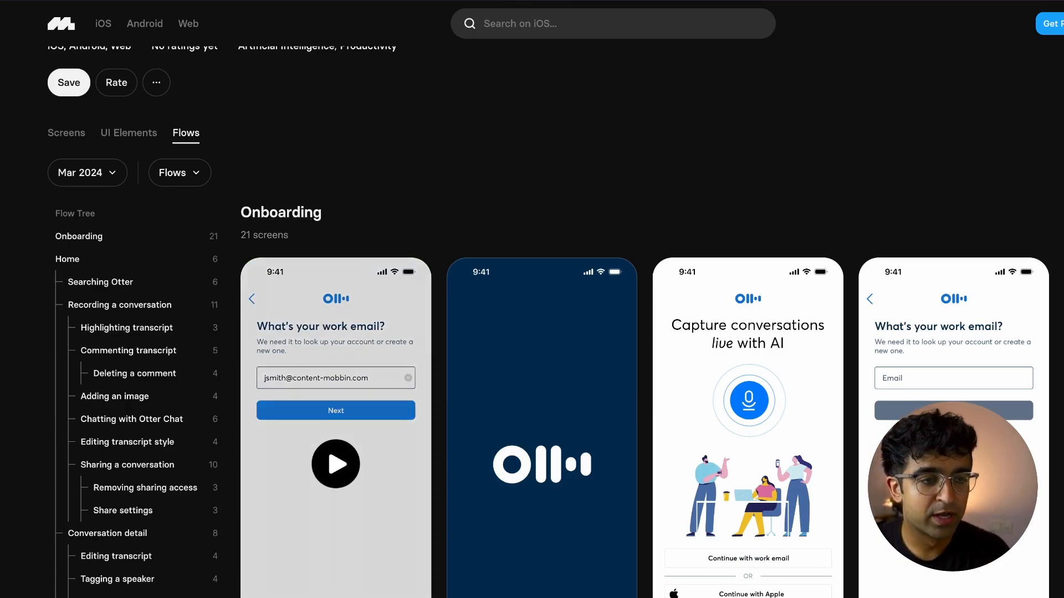
scroll(down, 3)
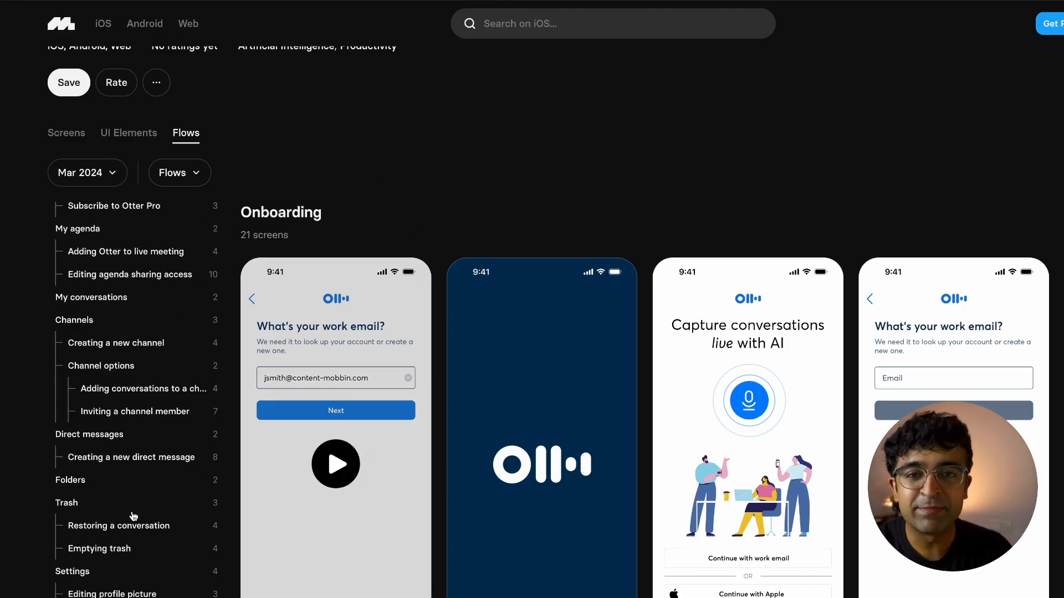
scroll(down, 3)
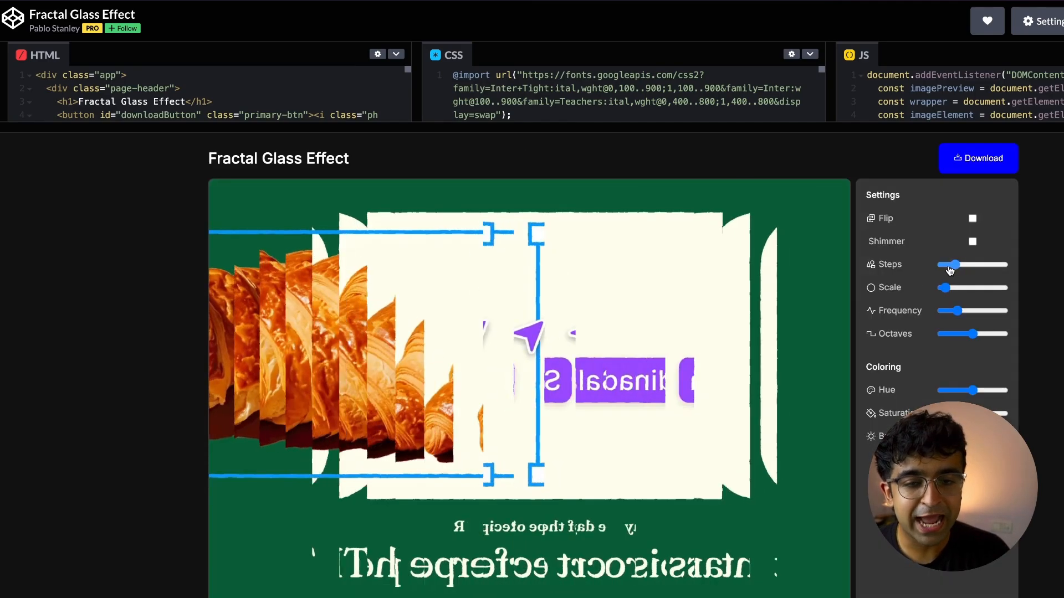
Adjust the Steps slider in the Fractal Glass Effect pen's Settings panel
drag(955, 265, 992, 264)
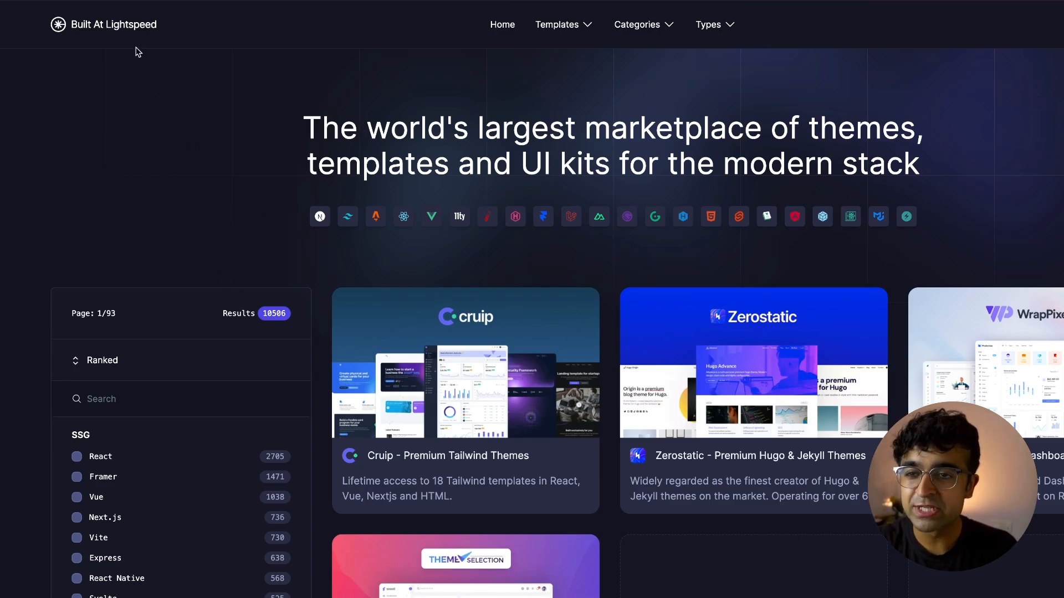
mouse_move(592, 218)
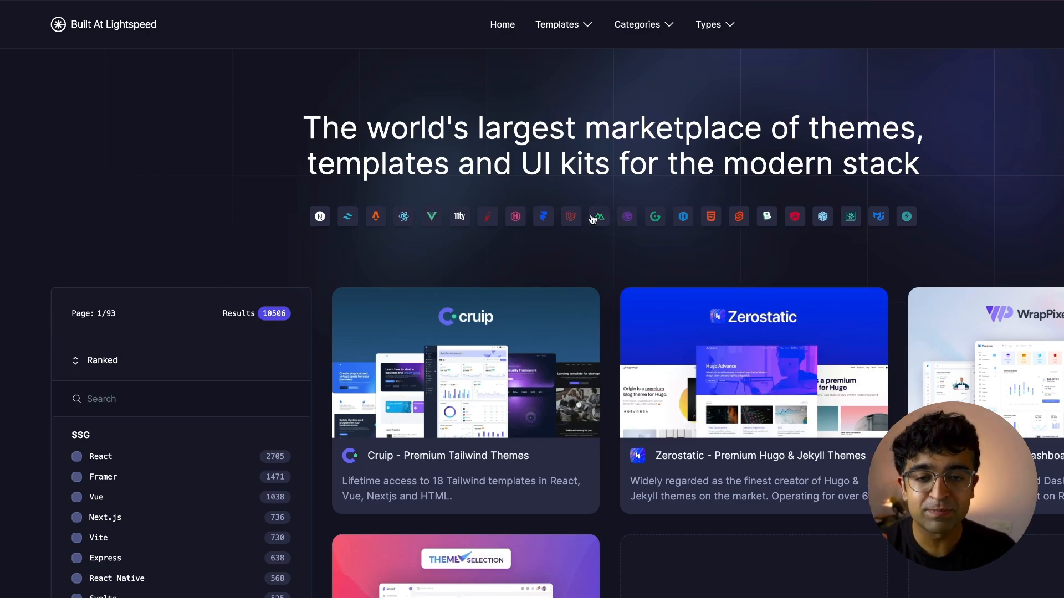
Scroll the template listing and filter it to Framer in the SSG filter
scroll(down, 3)
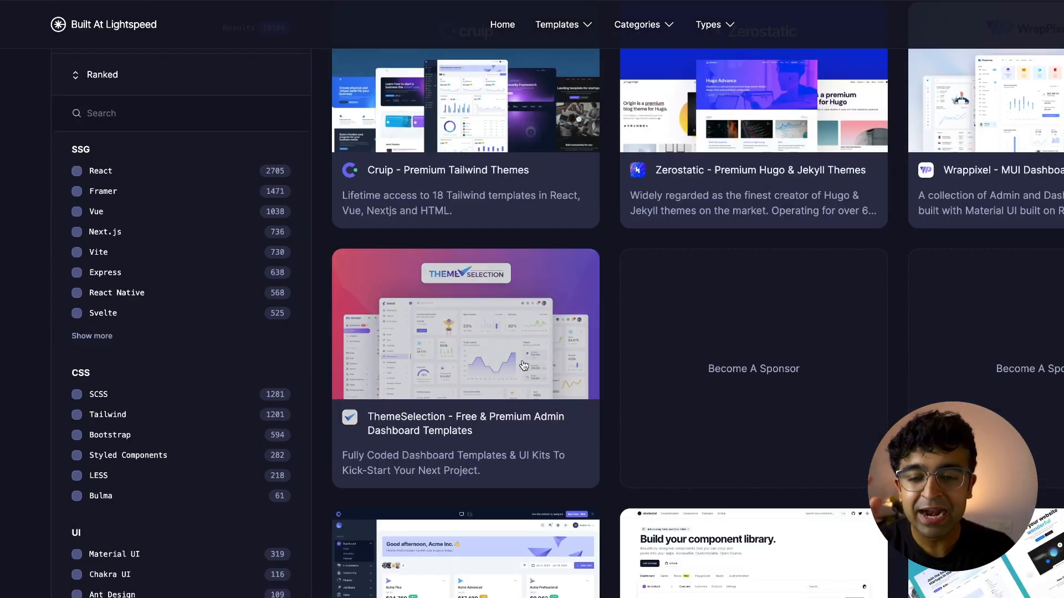
scroll(down, 3)
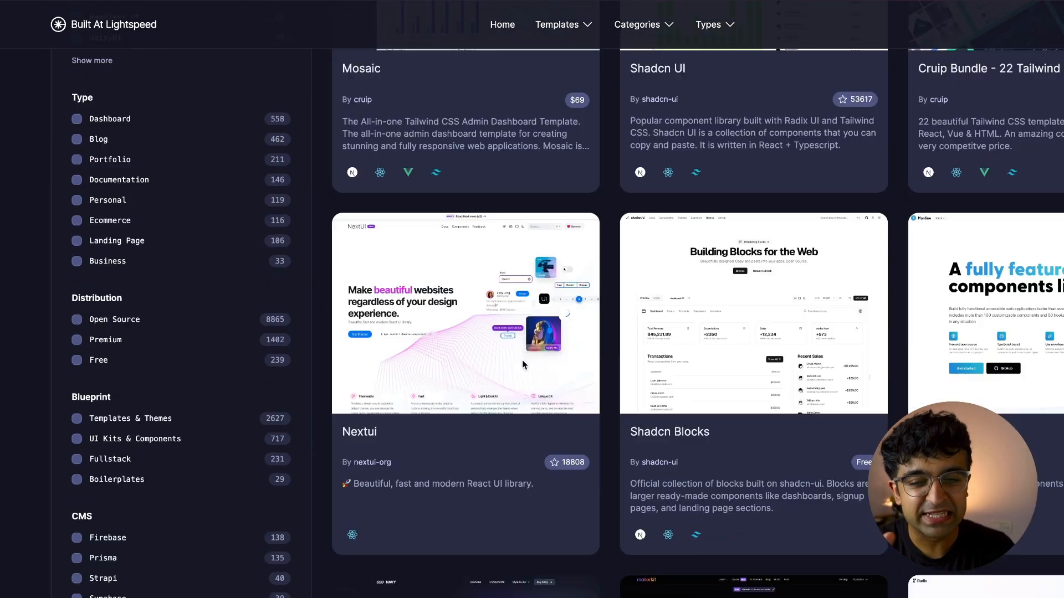
scroll(down, 3)
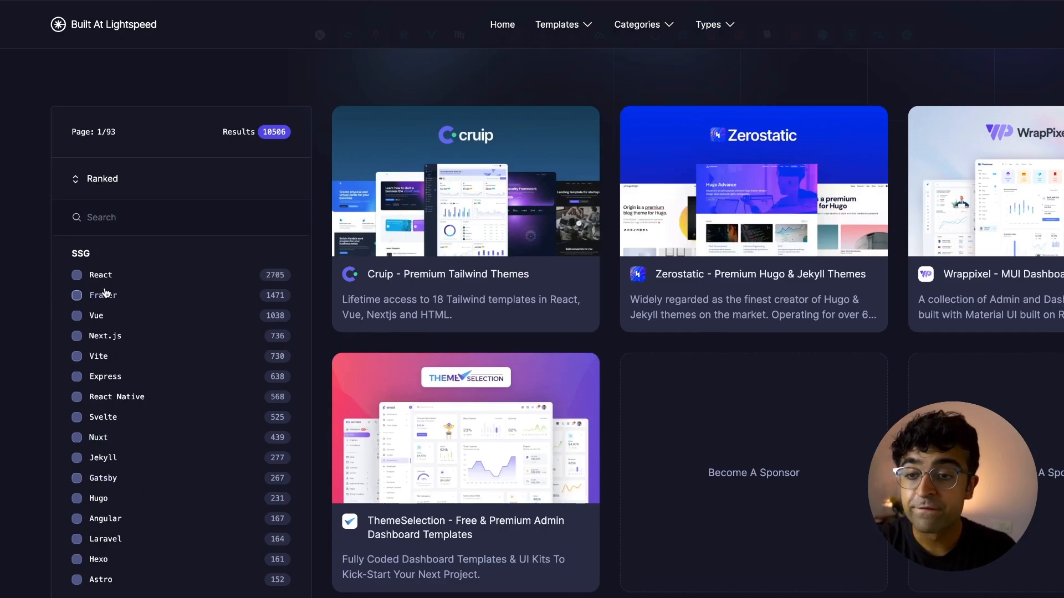
click(76, 295)
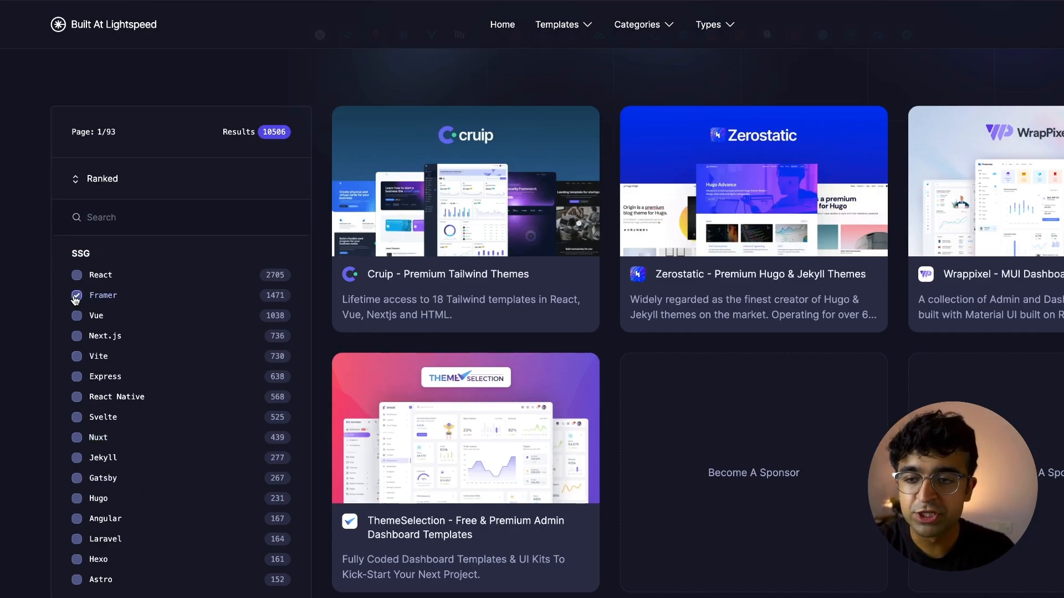
Switch to the UI Kits & Components category and scroll its 717 results
scroll(down, 3)
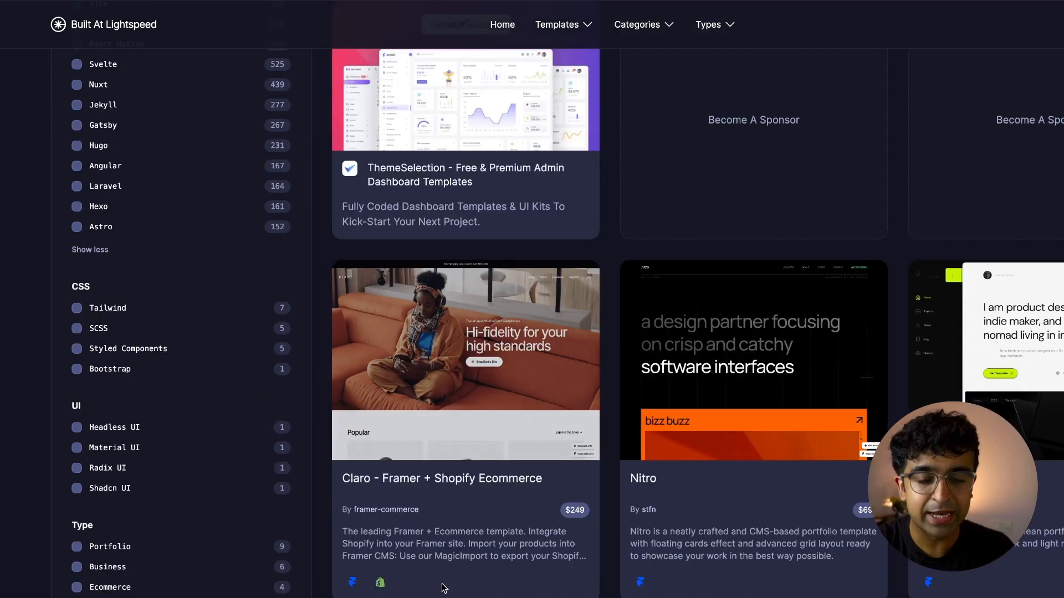
scroll(down, 3)
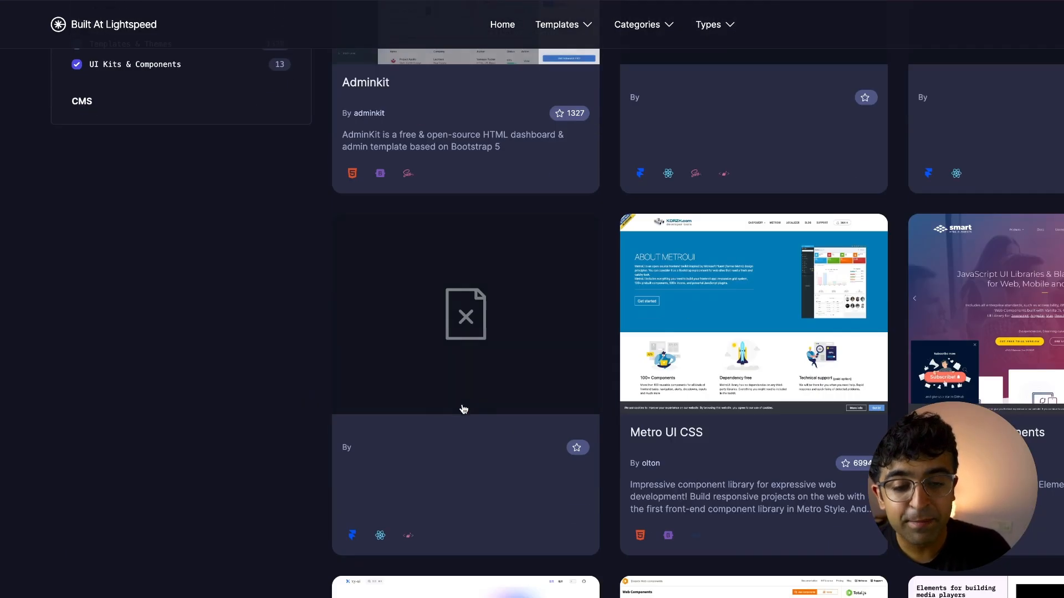
scroll(up, 3)
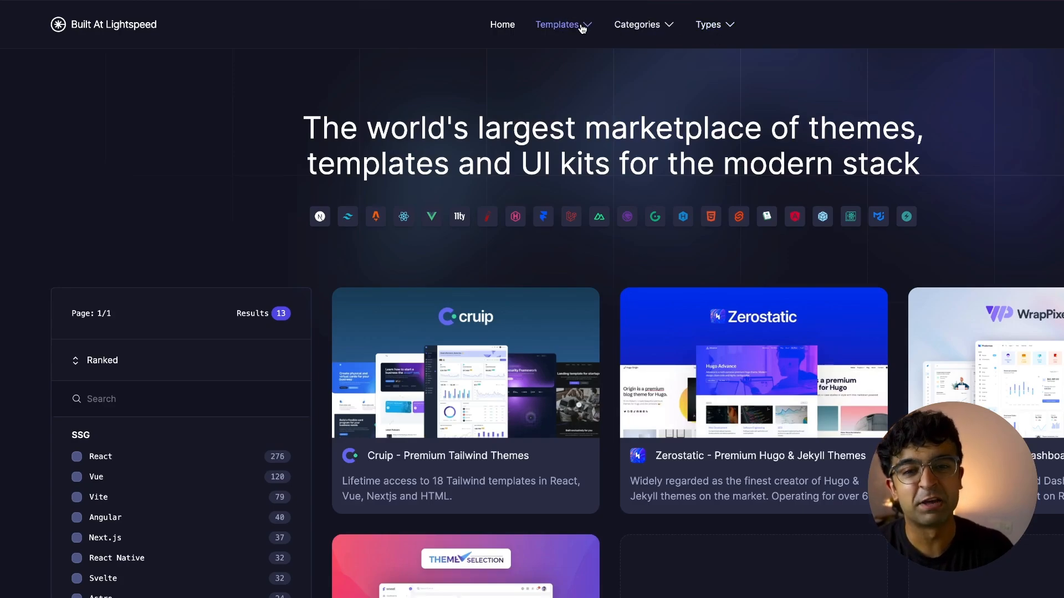
click(710, 24)
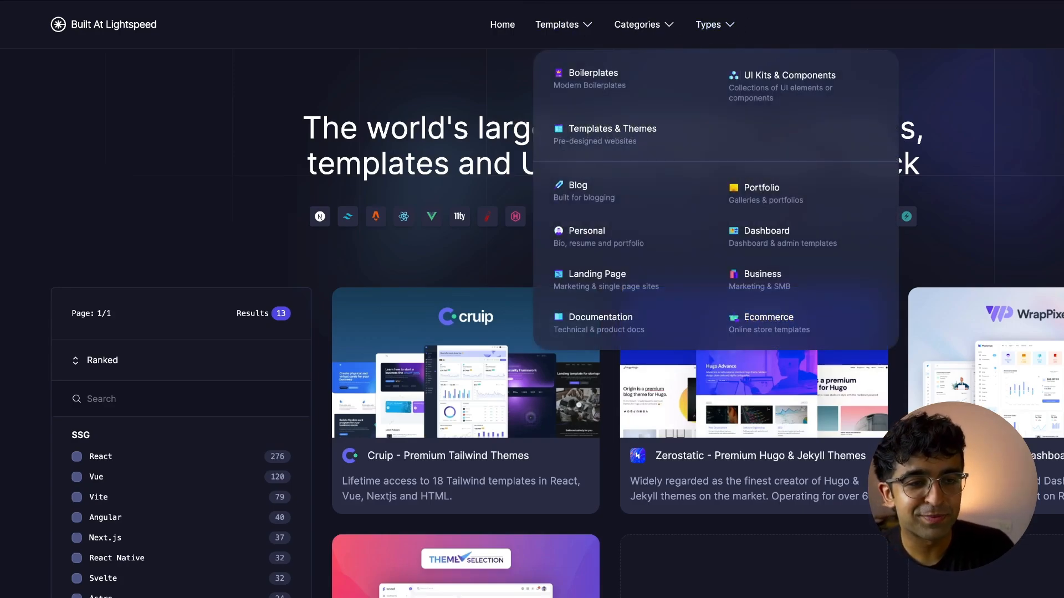
click(789, 75)
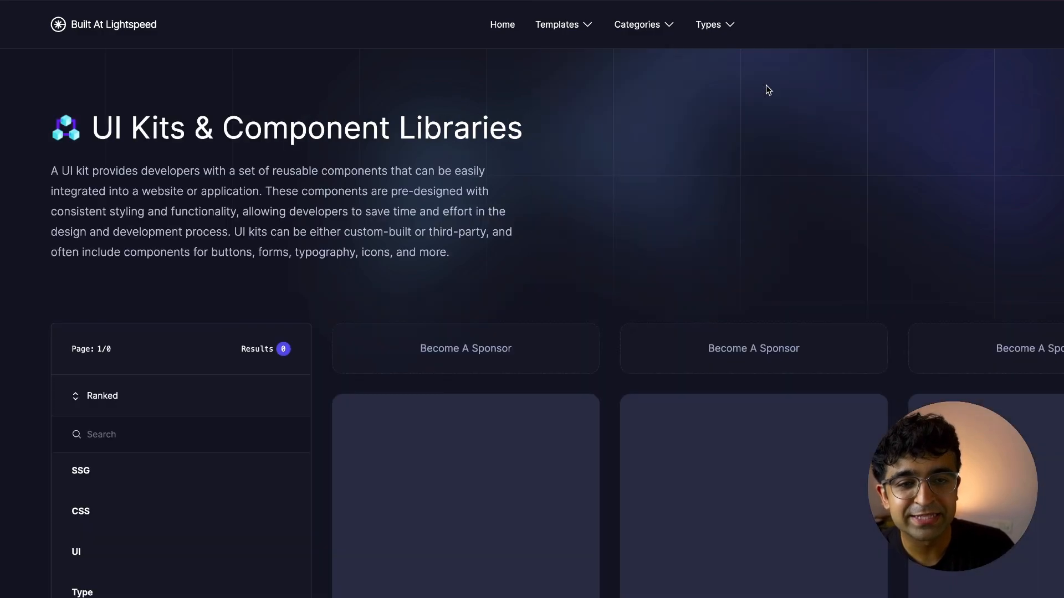
scroll(down, 3)
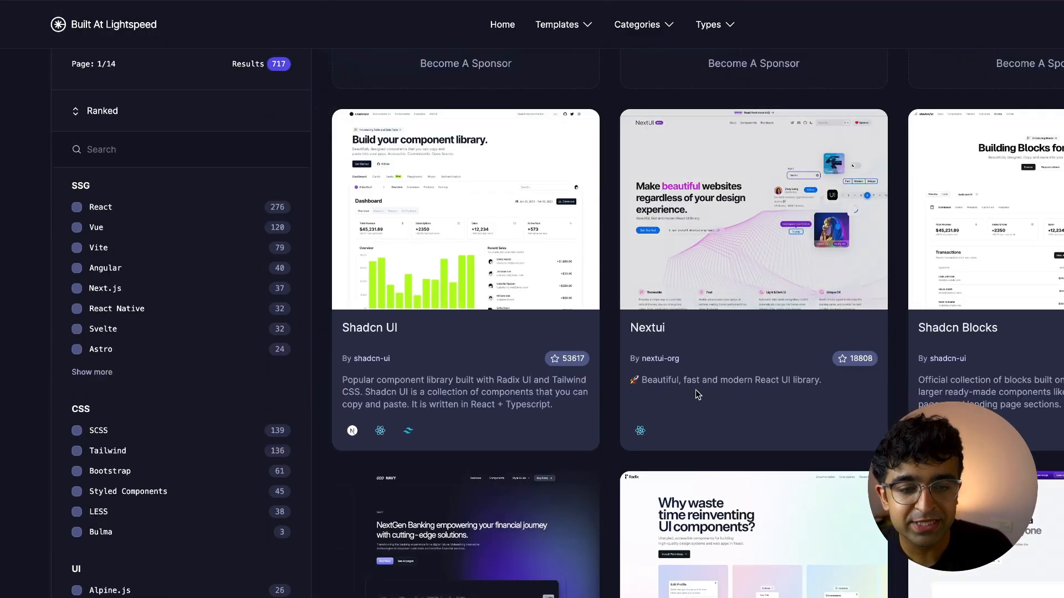